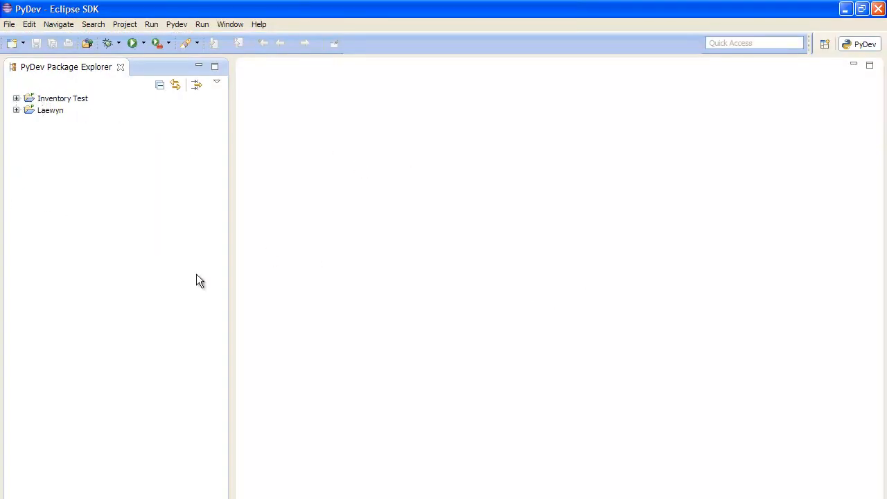
mouse_move(142, 186)
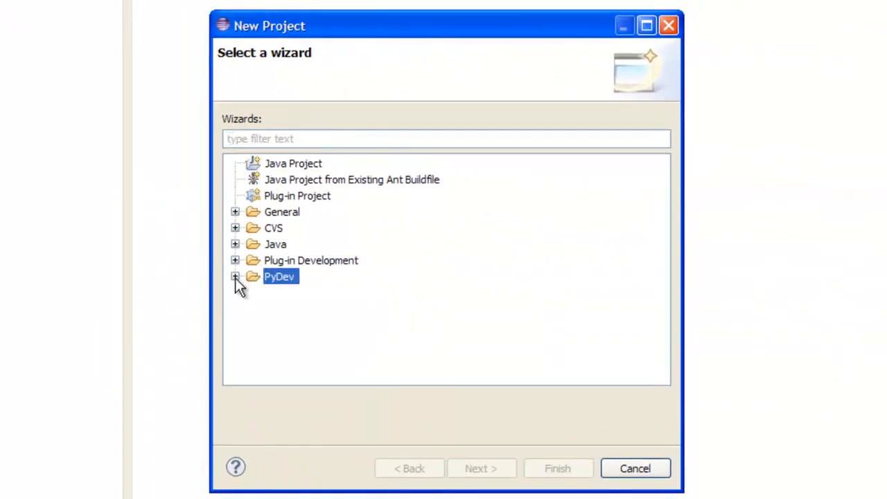
- Choose PyDev Project, name it Test, and set grammar version 3.0
click(236, 276)
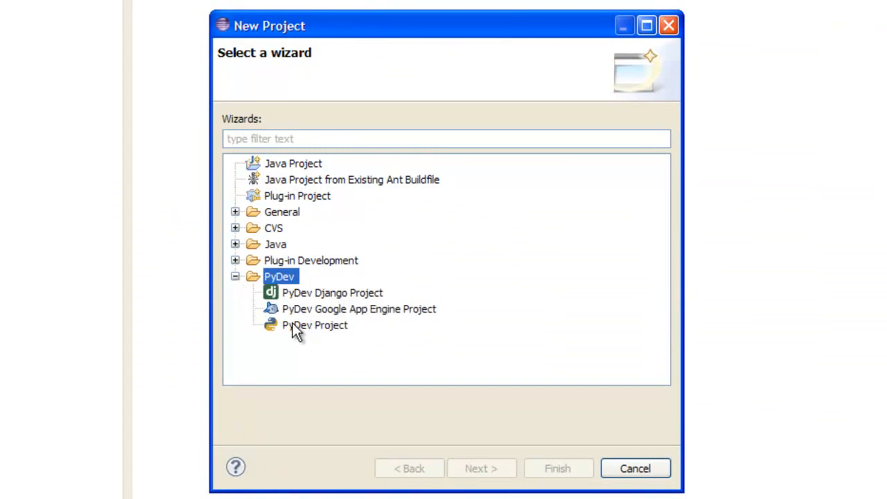
click(314, 325)
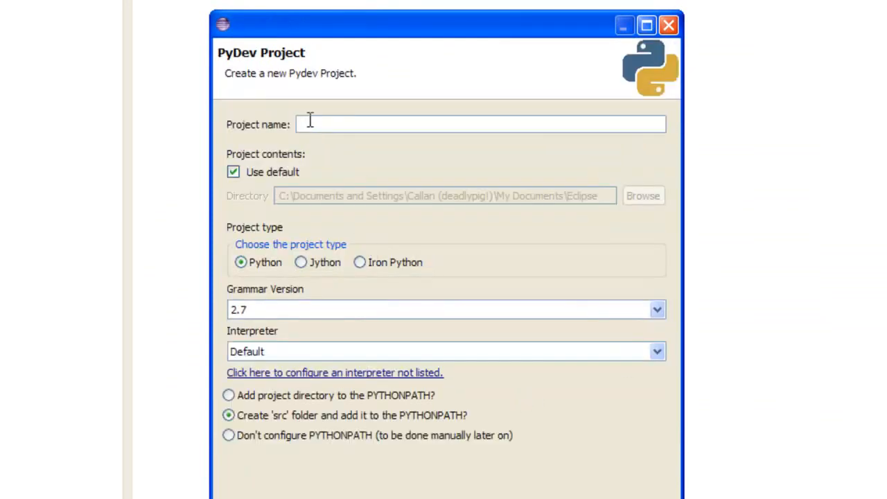
text(Test)
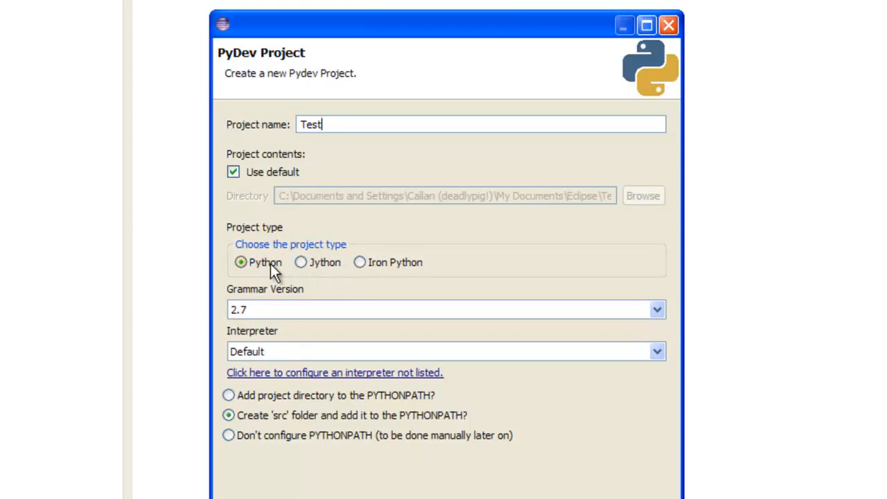
click(655, 310)
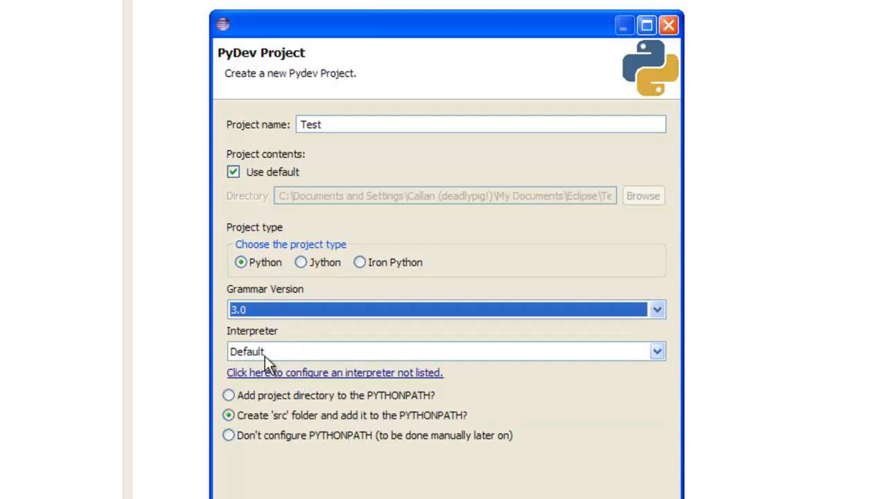
click(654, 352)
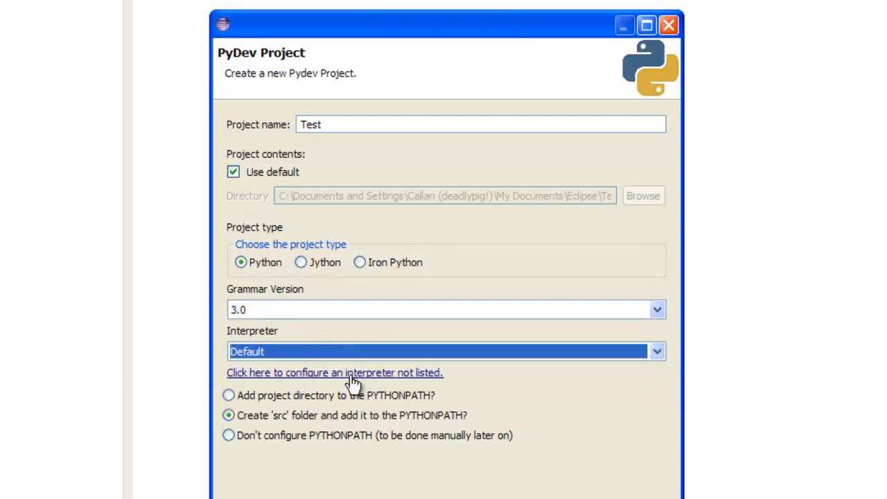
- Add a new interpreter entry named Python 3.3.2 and browse for its executable
click(335, 373)
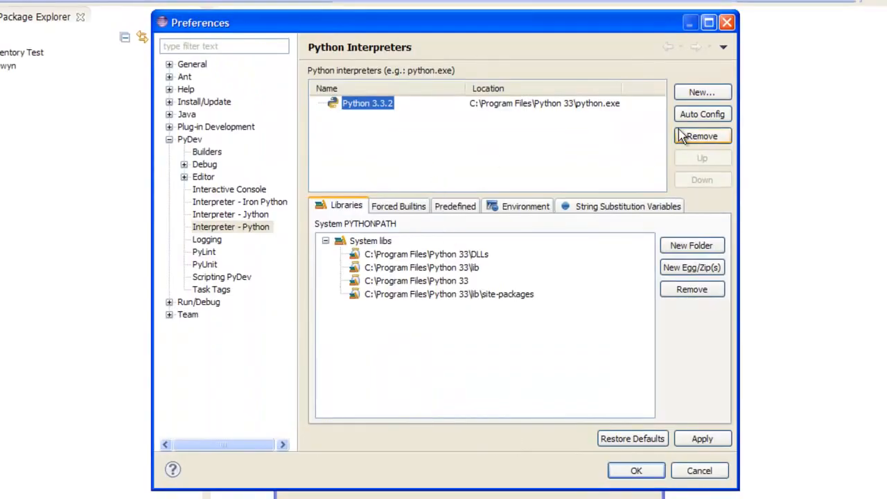
click(702, 92)
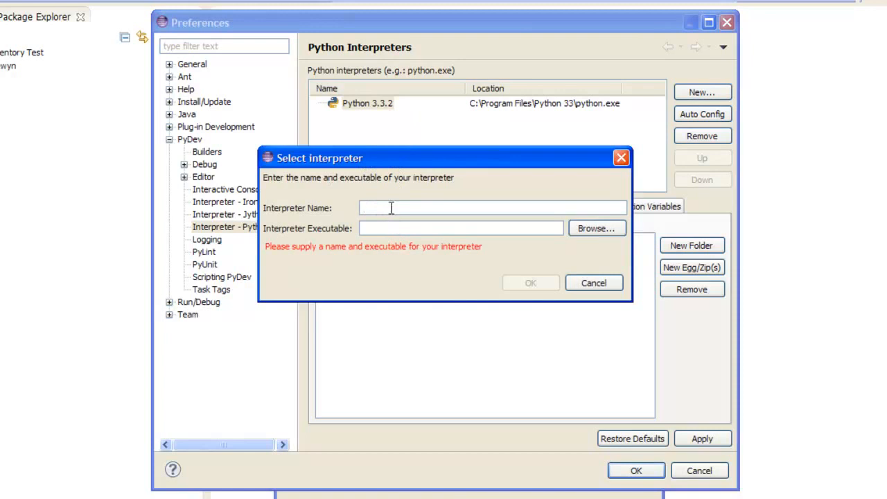
text(Pyto)
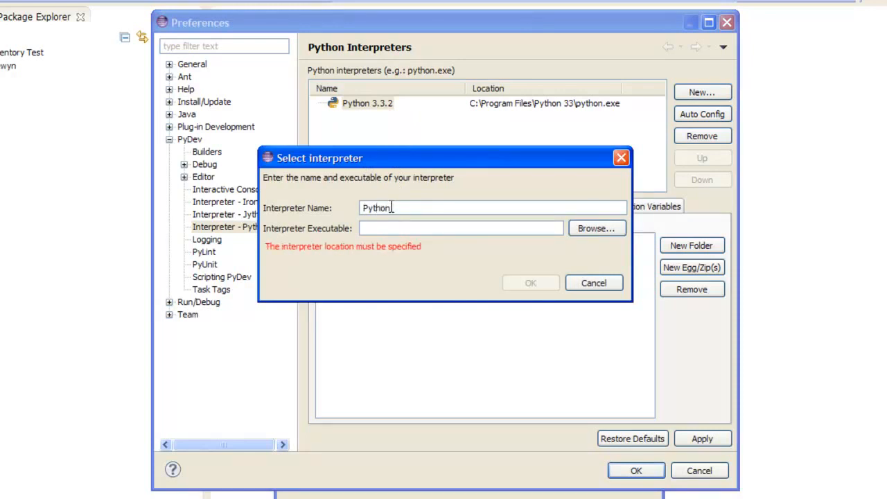
text(33)
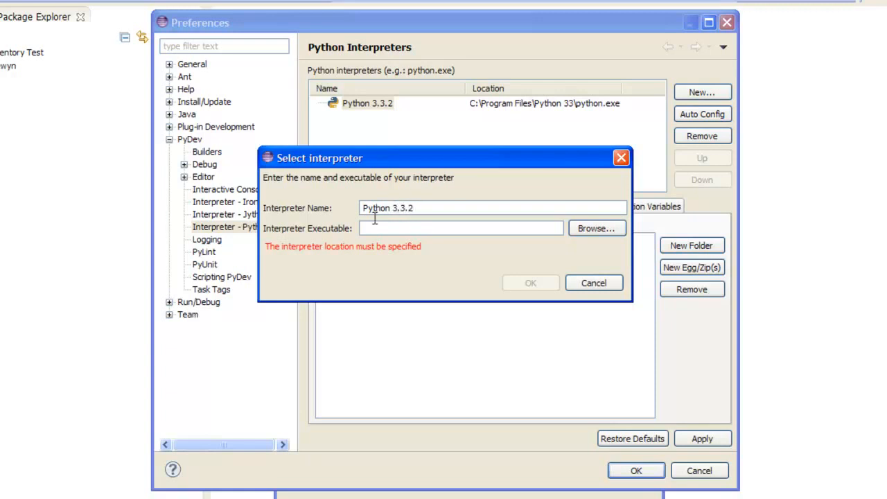
triple_click(492, 207)
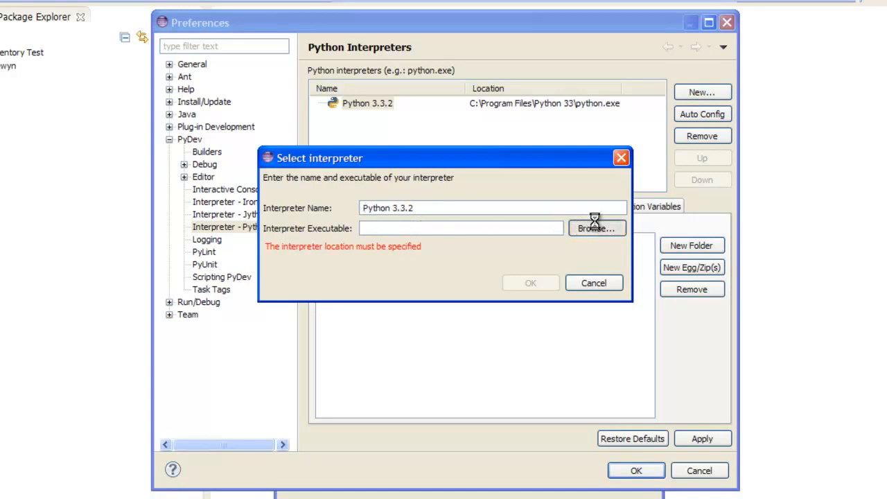
click(596, 228)
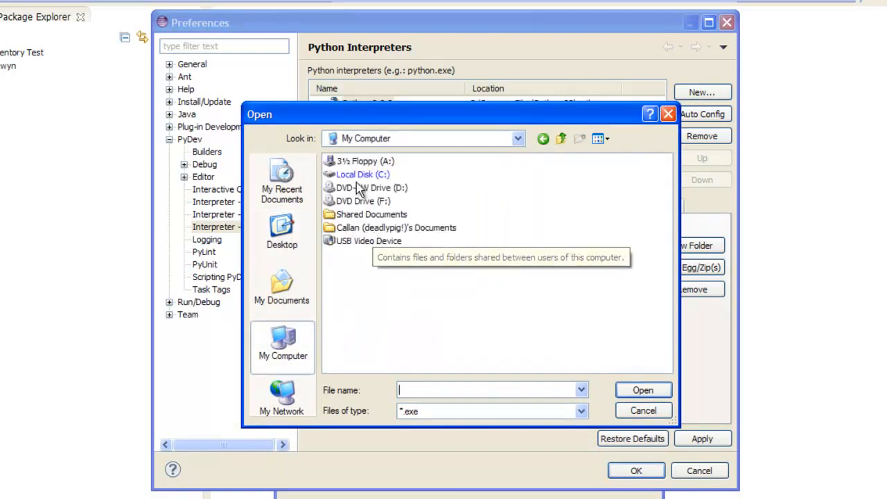
- Pick C:\Program Files\Python 33\python.exe, cancel the duplicate, and select existing Python 3.3.2
double_click(362, 174)
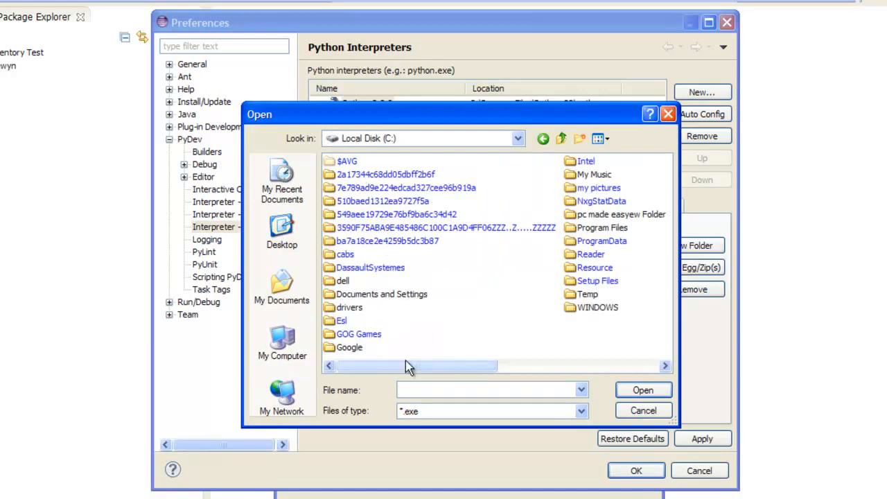
double_click(602, 227)
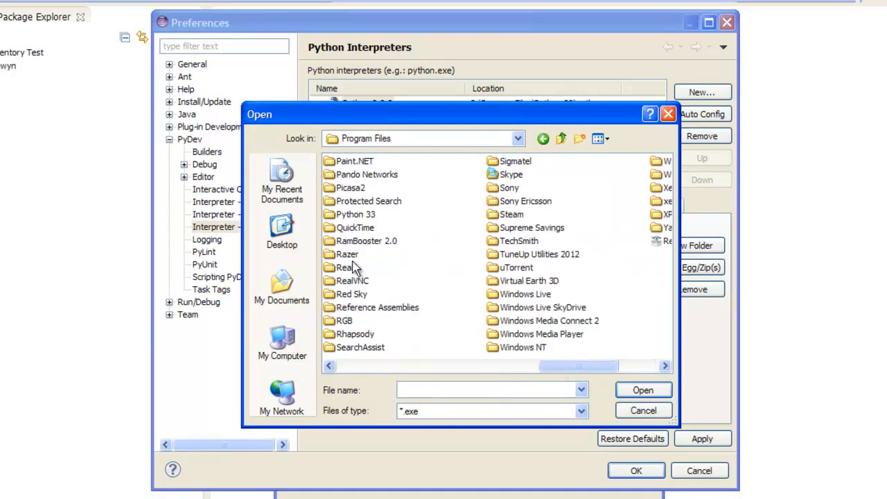
double_click(355, 214)
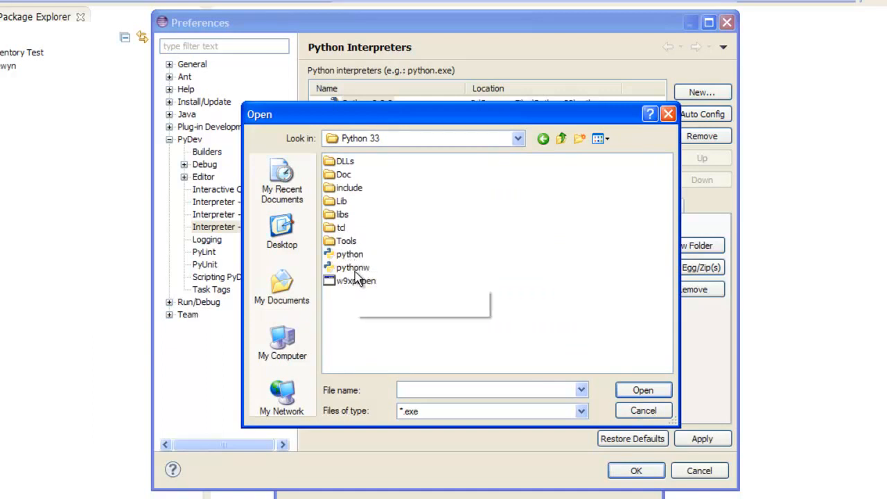
click(642, 389)
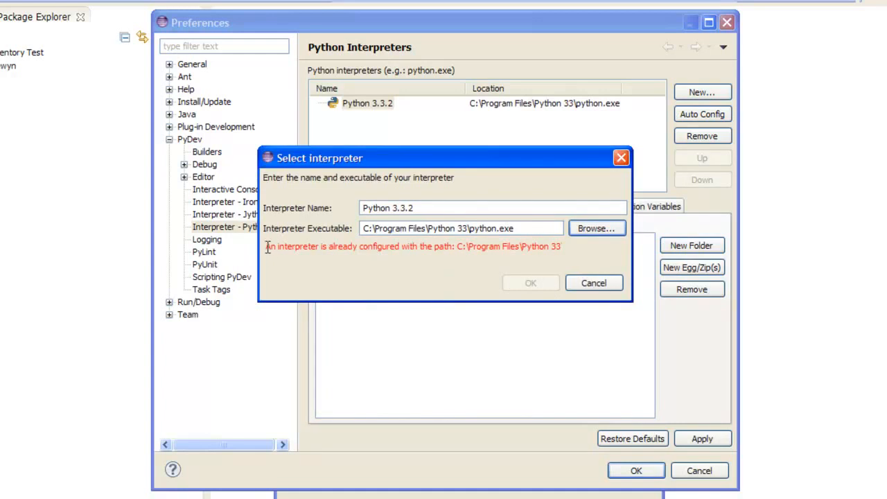
click(593, 282)
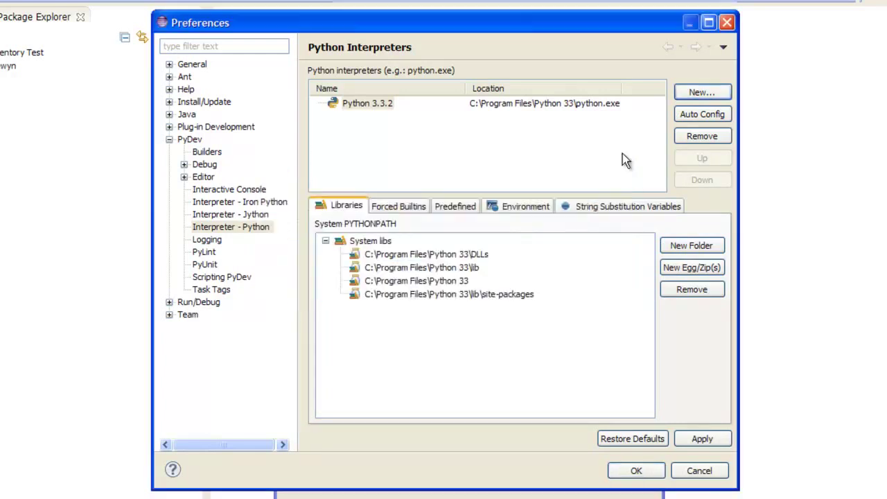
mouse_move(371, 115)
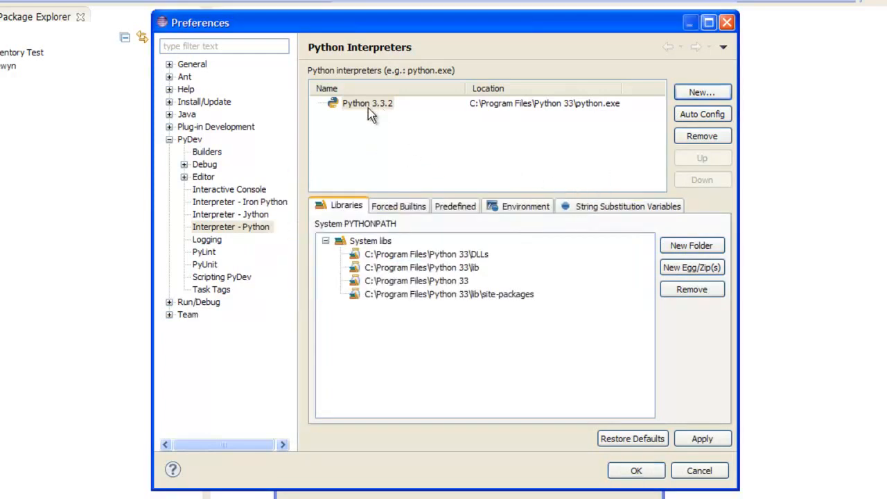
click(366, 103)
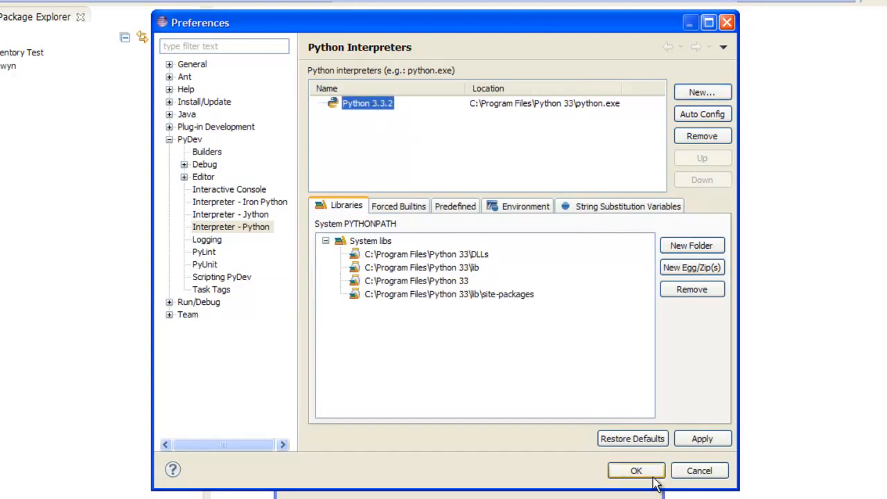
- Create the Test project using Python 3.3.2 with a src folder on PYTHONPATH
click(635, 470)
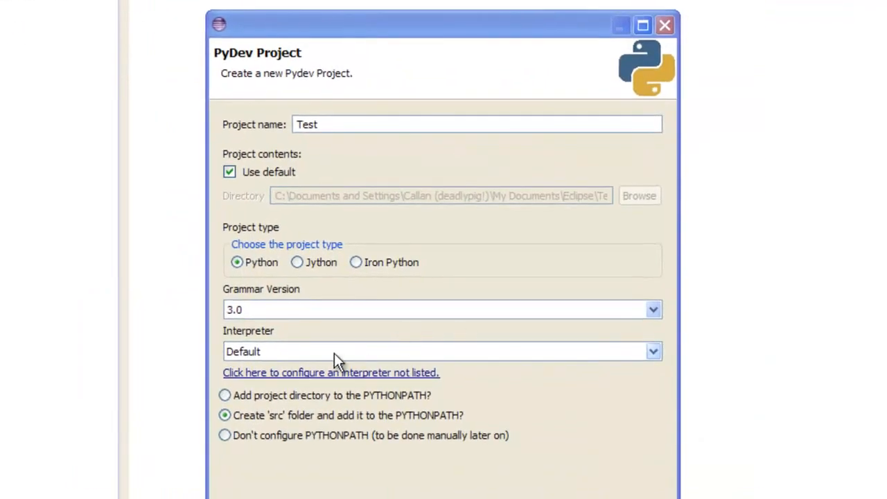
click(652, 351)
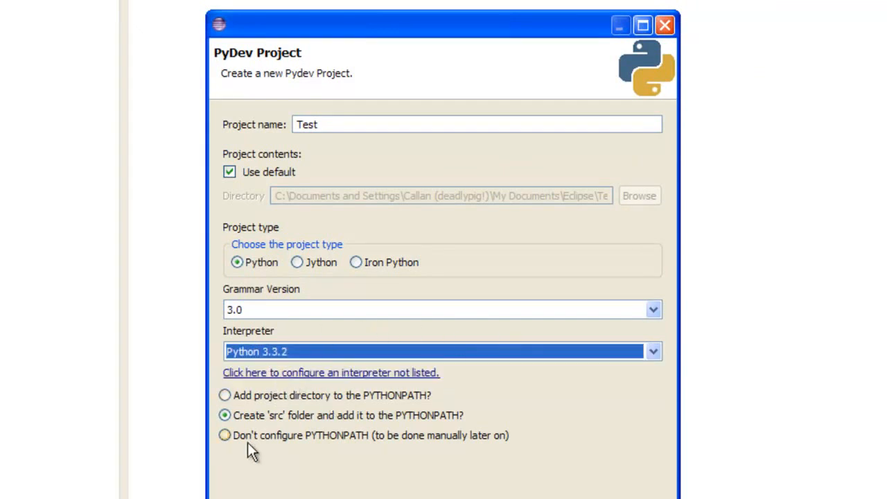
click(225, 395)
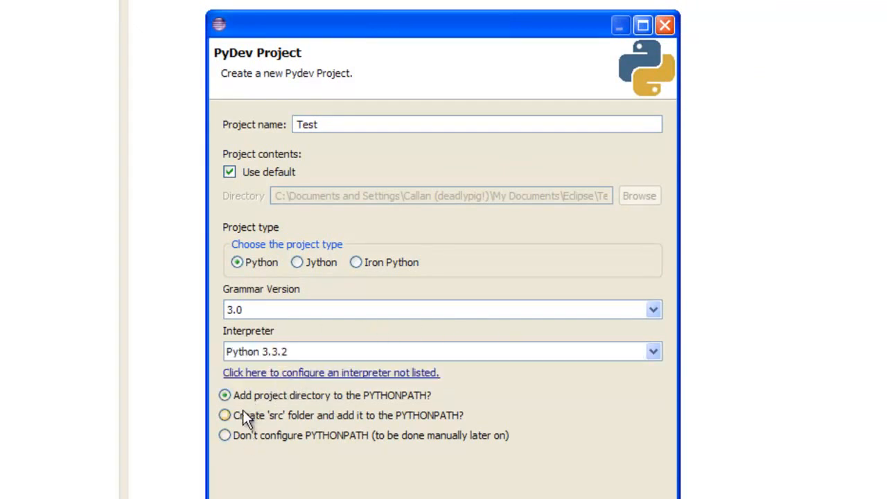
click(225, 415)
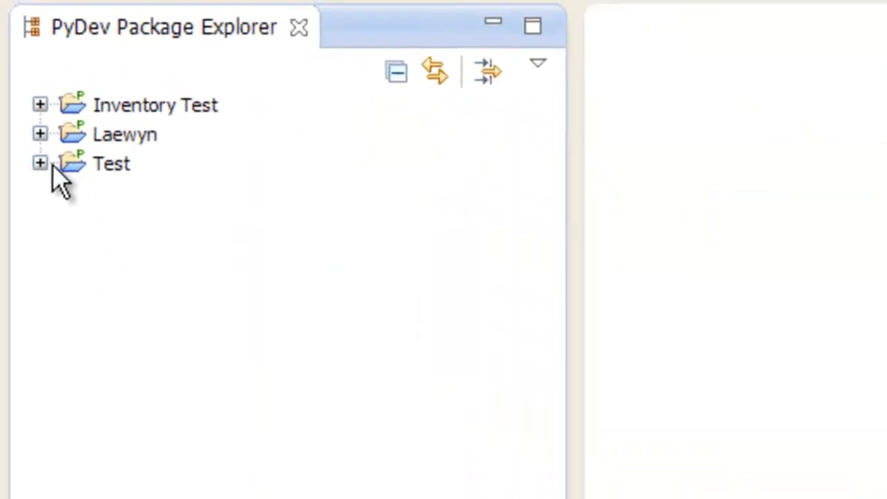
- Expand the Test project and launch New PyDev Module on its src folder
click(40, 163)
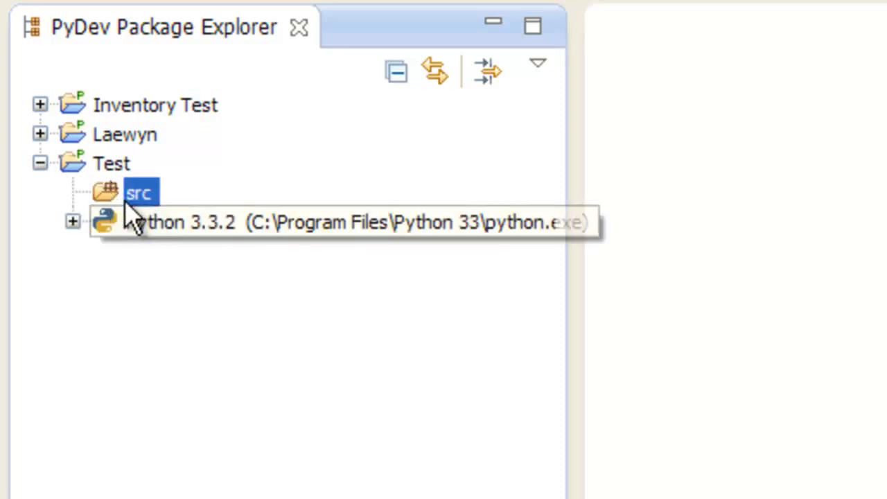
click(73, 222)
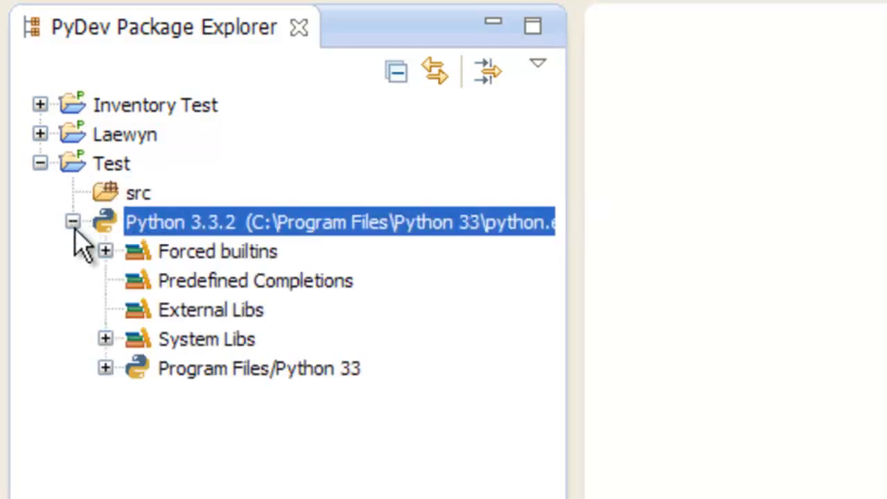
click(72, 222)
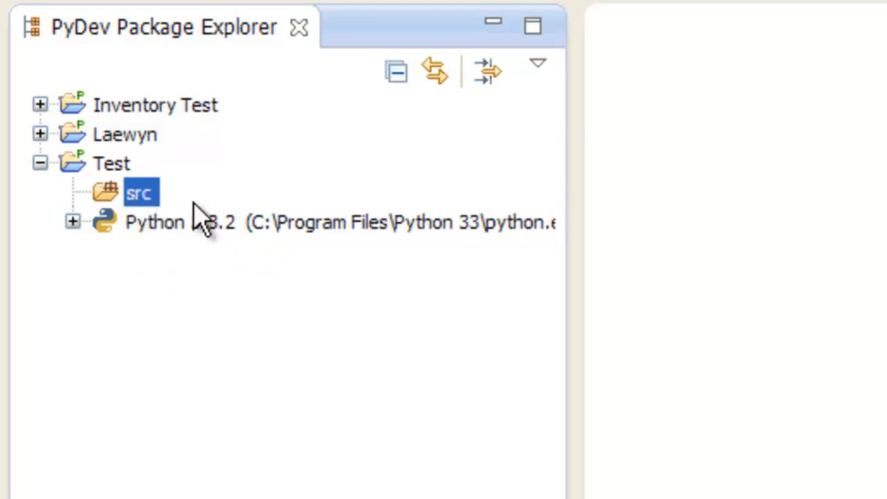
right_click(140, 192)
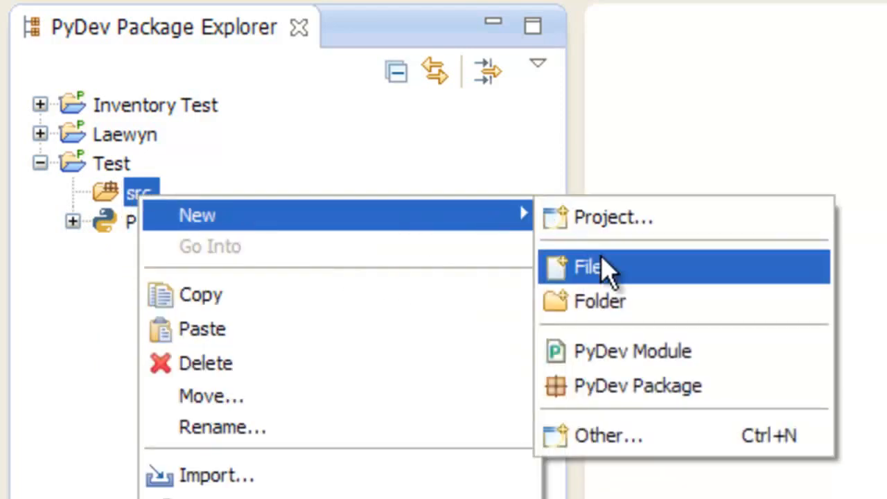
mouse_move(651, 351)
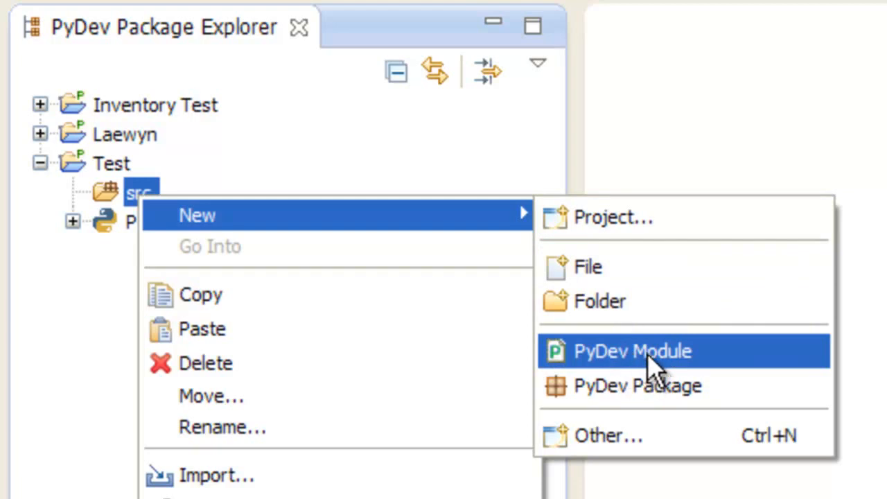
mouse_move(637, 386)
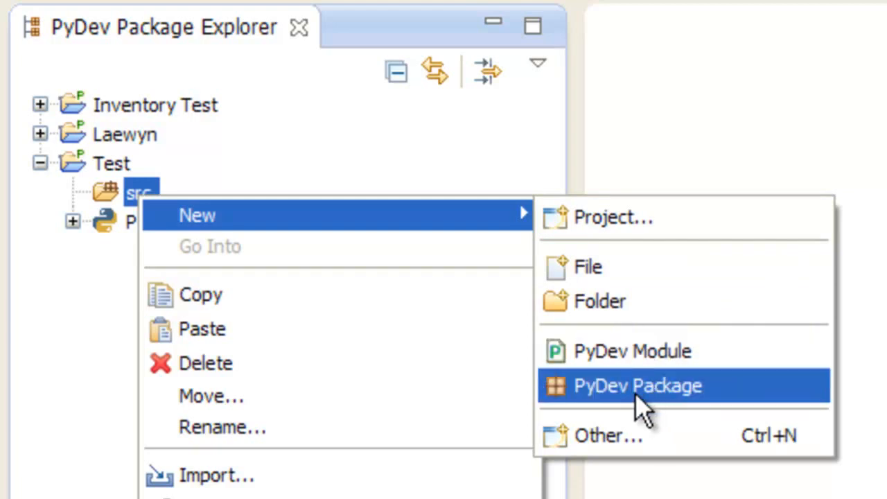
click(637, 386)
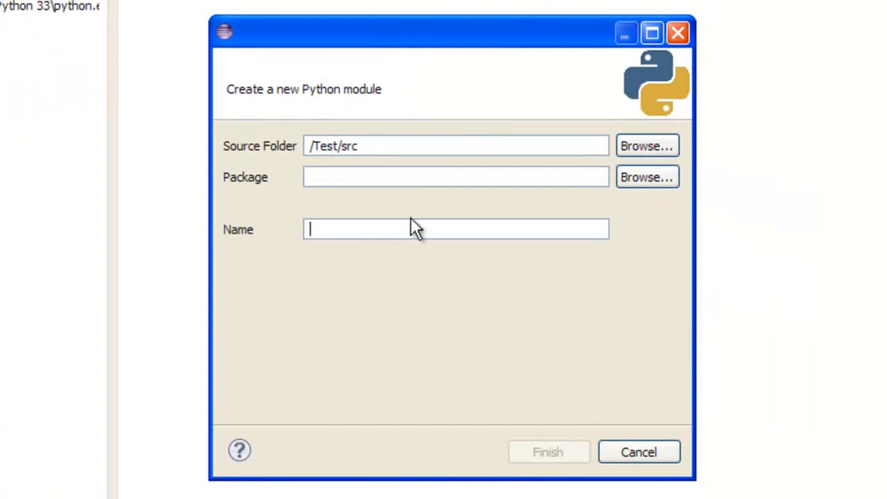
- Create module Test in /Test/src using the 'Module: Main' template
text(Test)
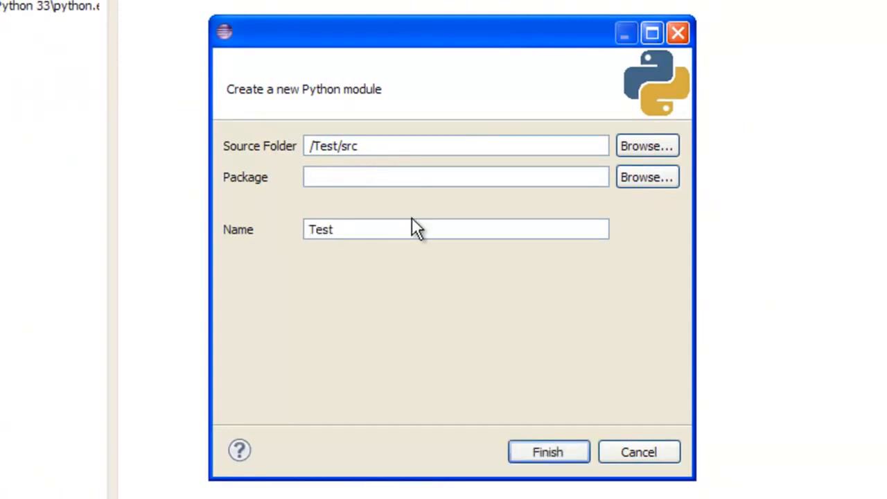
click(548, 452)
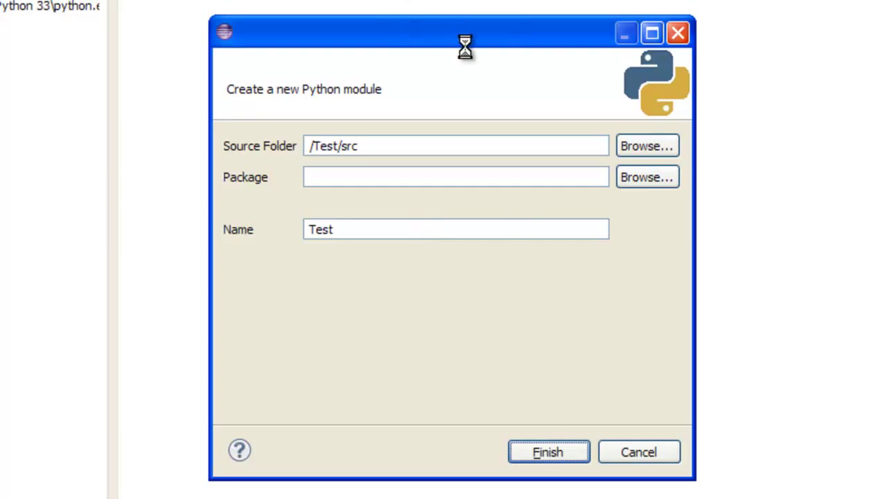
click(548, 452)
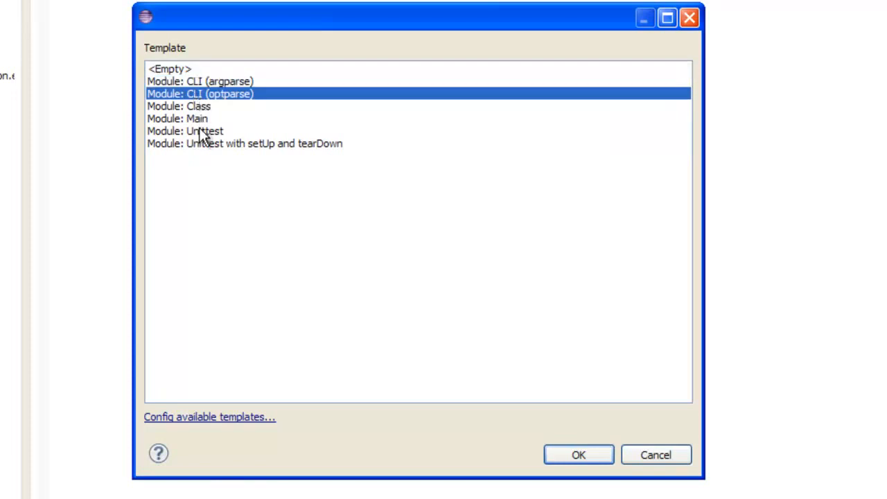
click(198, 106)
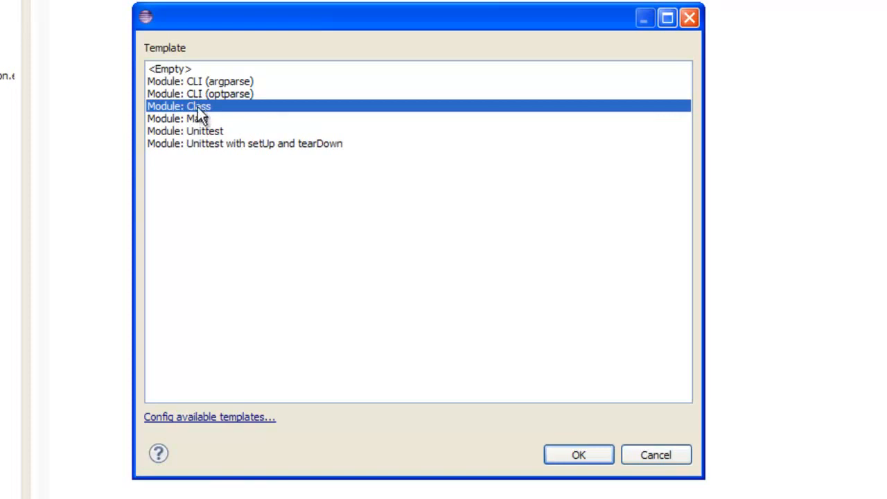
click(194, 118)
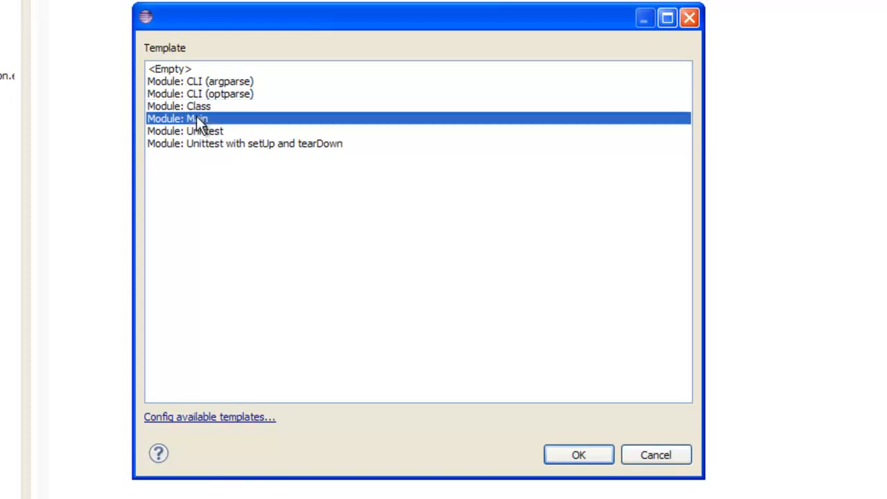
click(578, 454)
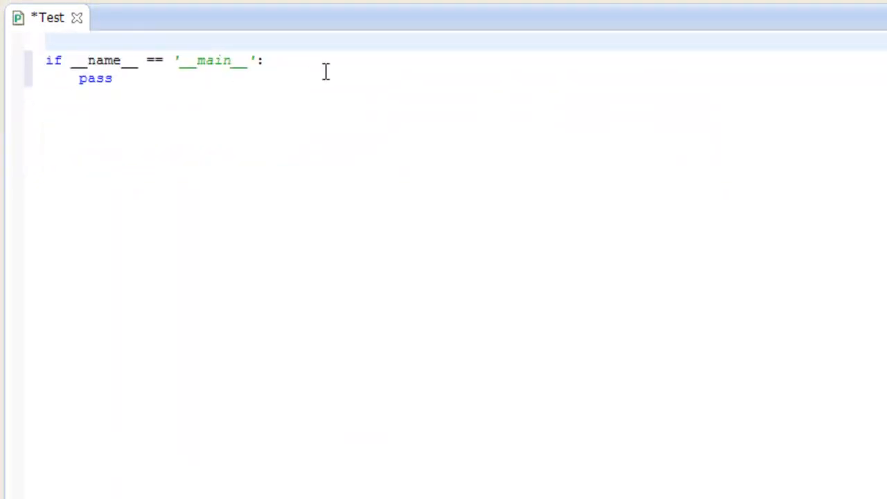
mouse_move(282, 104)
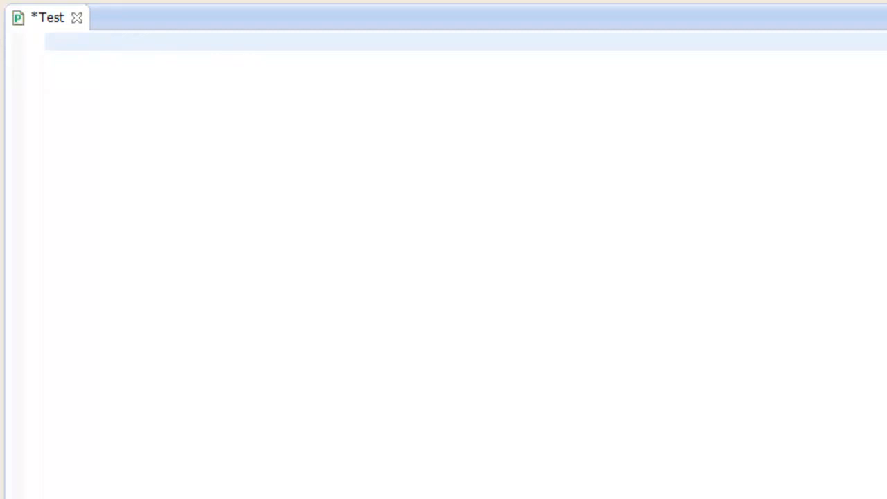
mouse_move(229, 246)
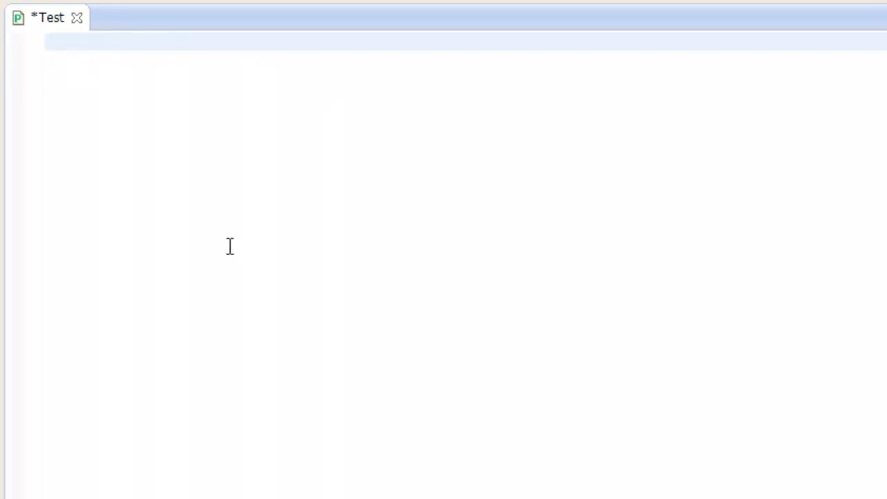
mouse_move(241, 8)
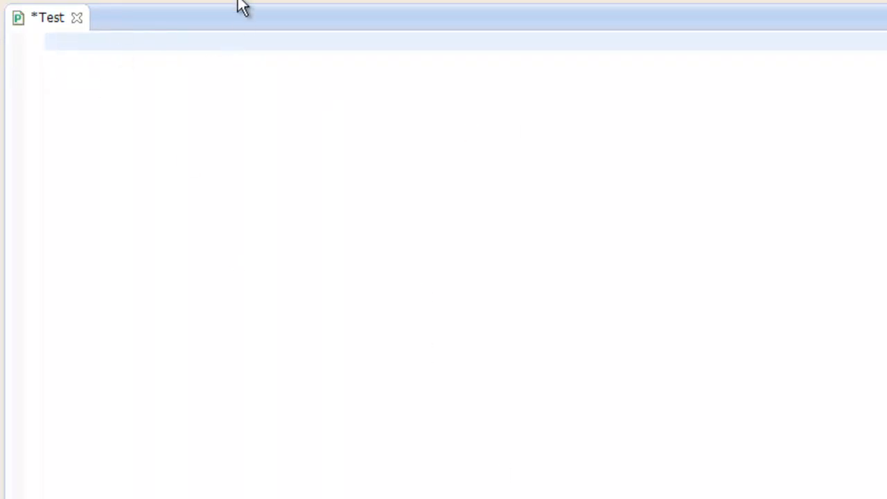
- Insert print() via autocomplete and delete it, leaving the Test module empty
text(pr)
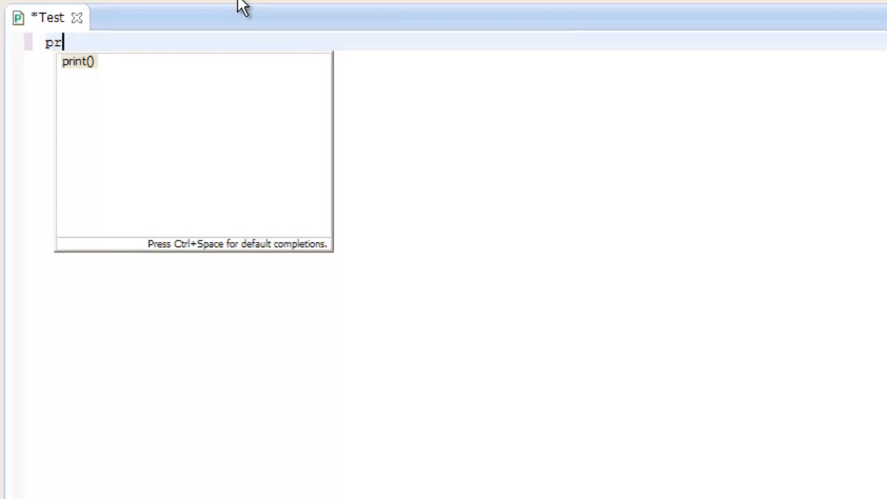
key(Backspace)
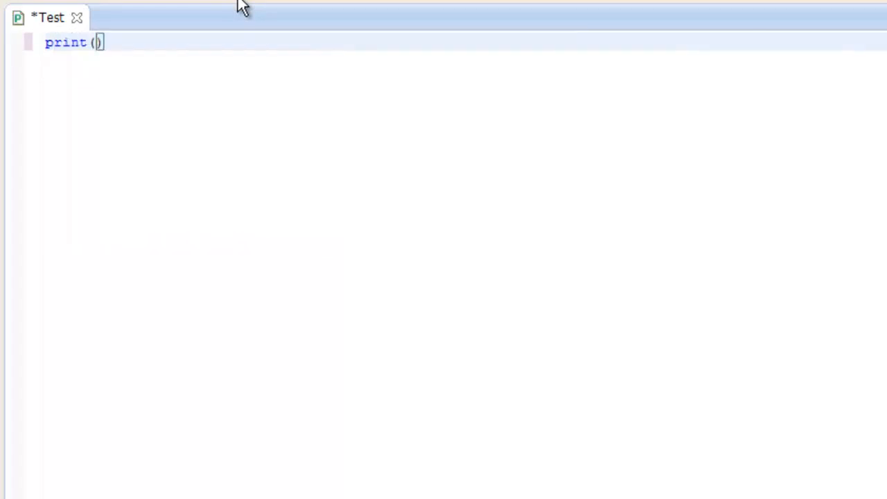
text("")
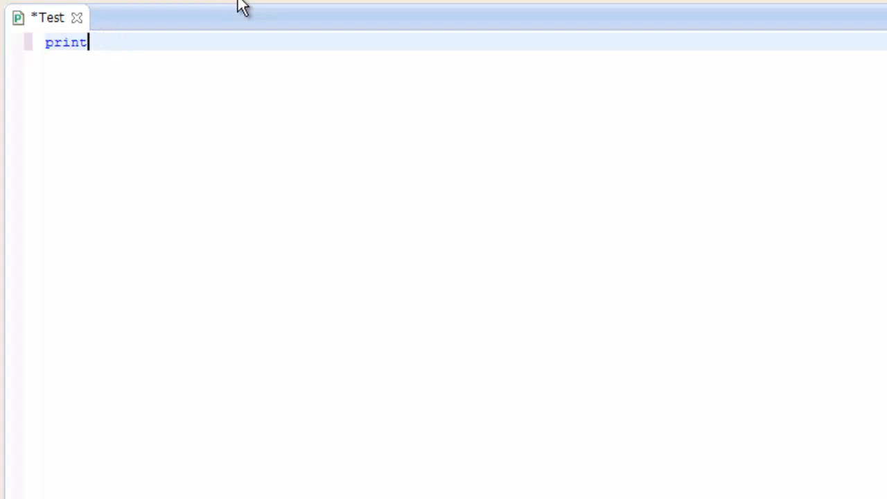
key(Backspace)
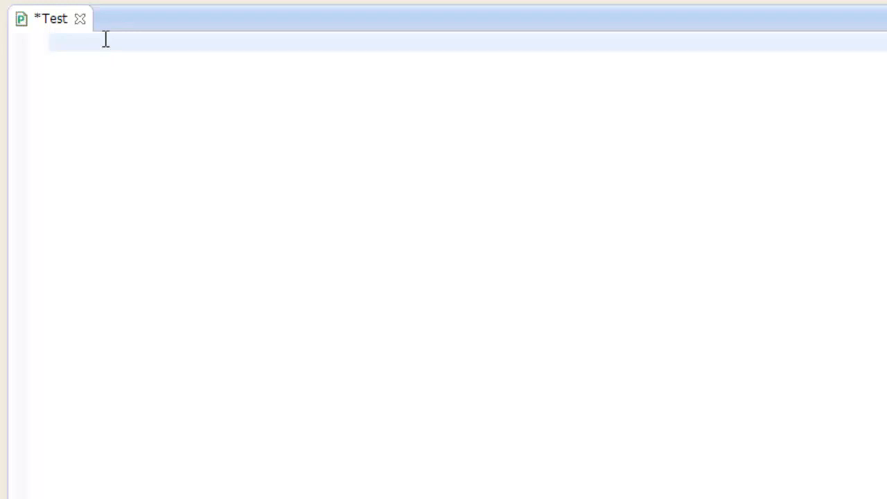
- Write 'import os, sys, time, math, random' on line 1 of the Test module
click(49, 43)
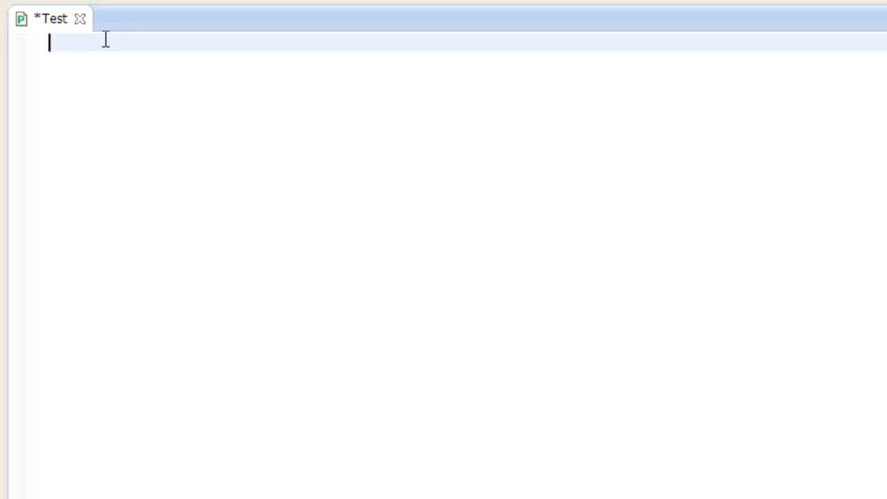
text(import)
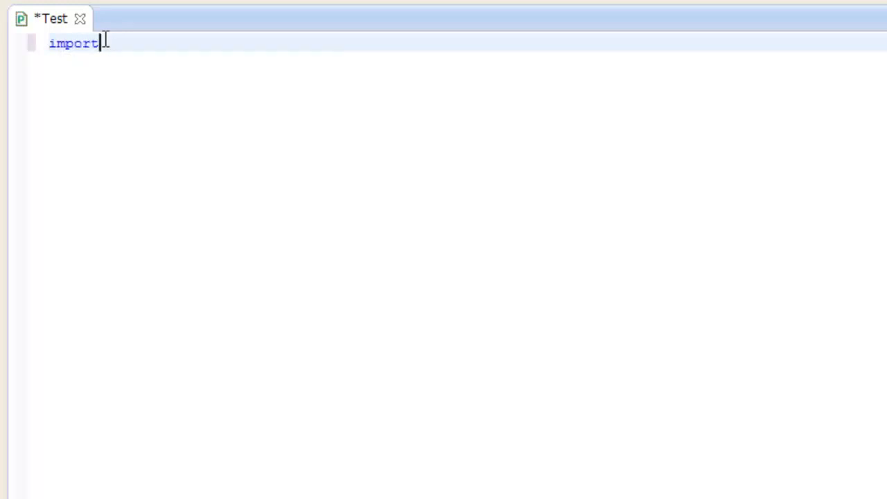
text(.)
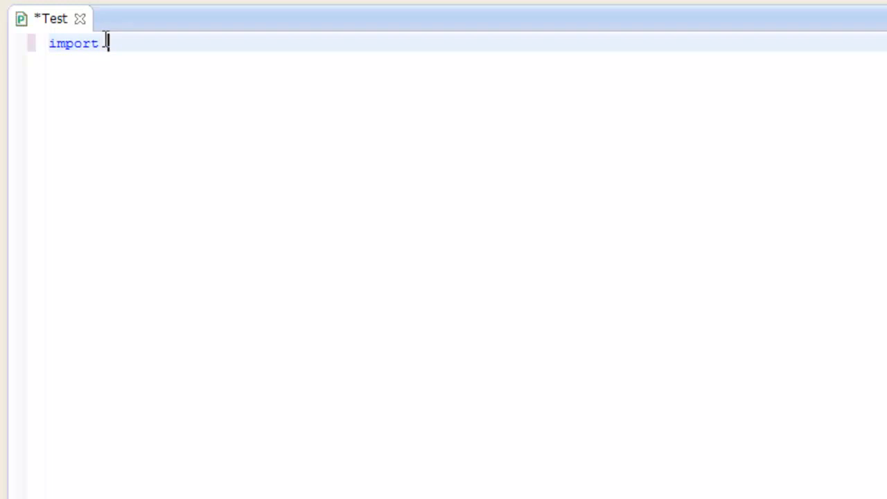
text(os)
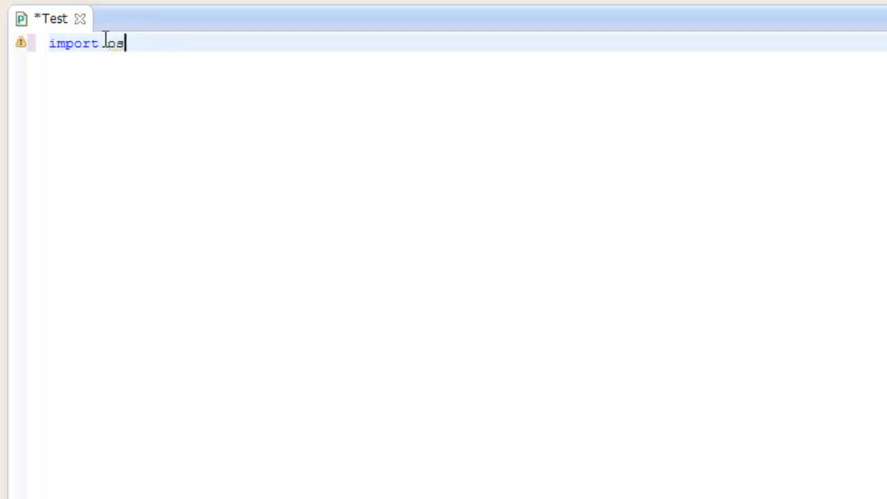
text(, sys)
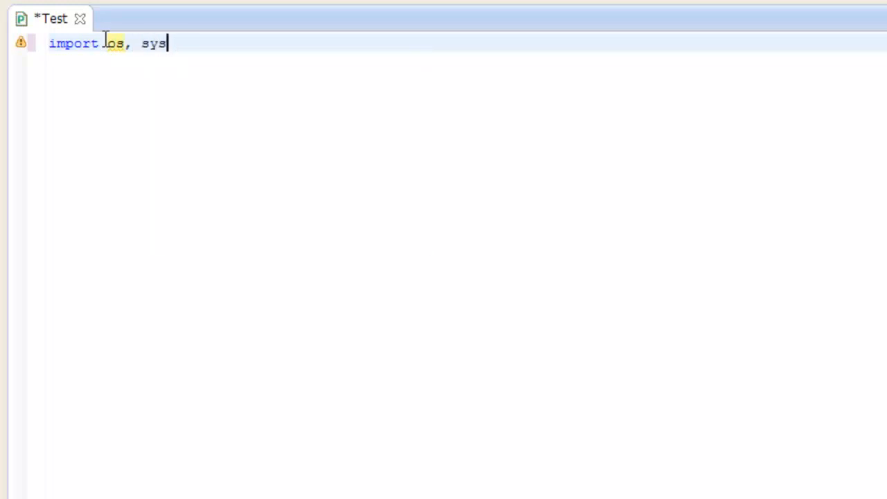
text(, time)
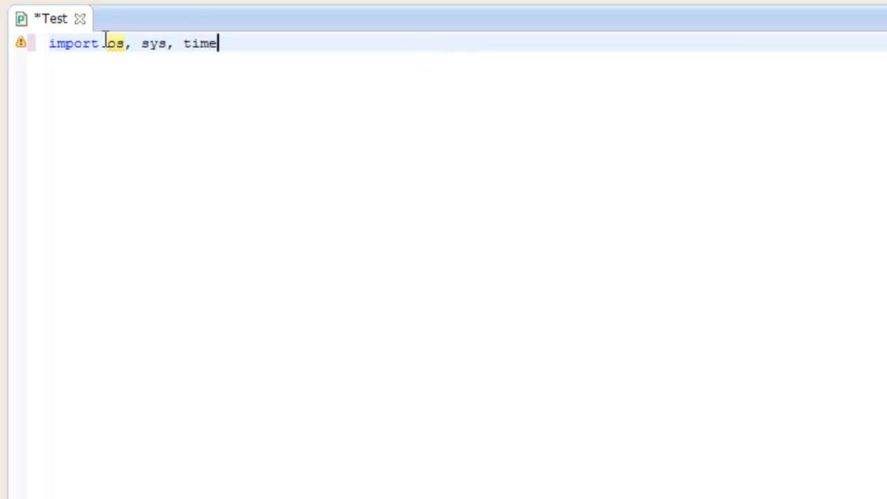
text(,)
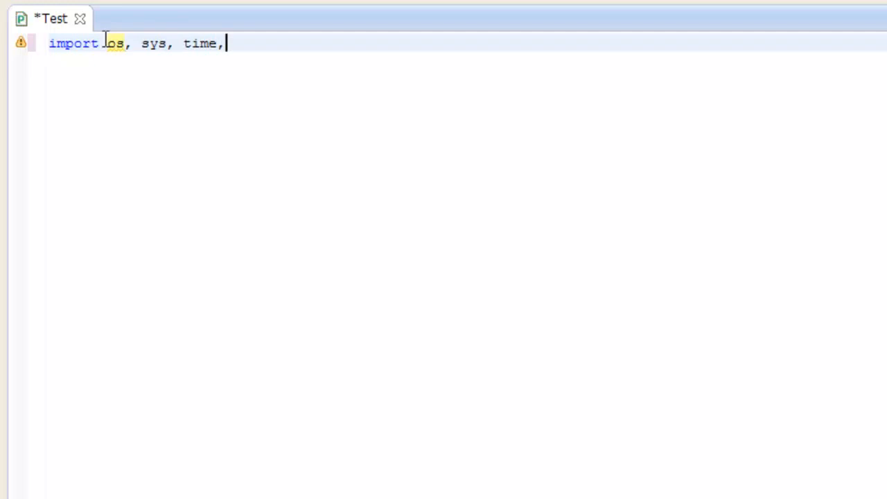
text(math)
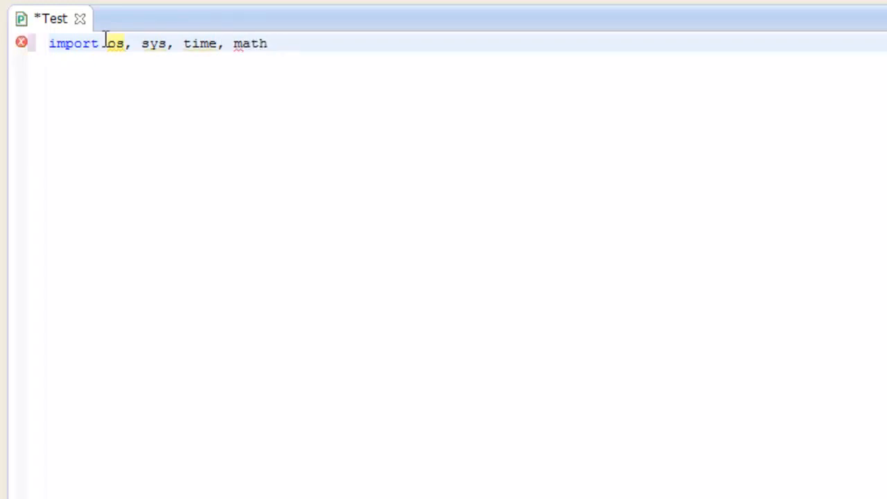
text(,)
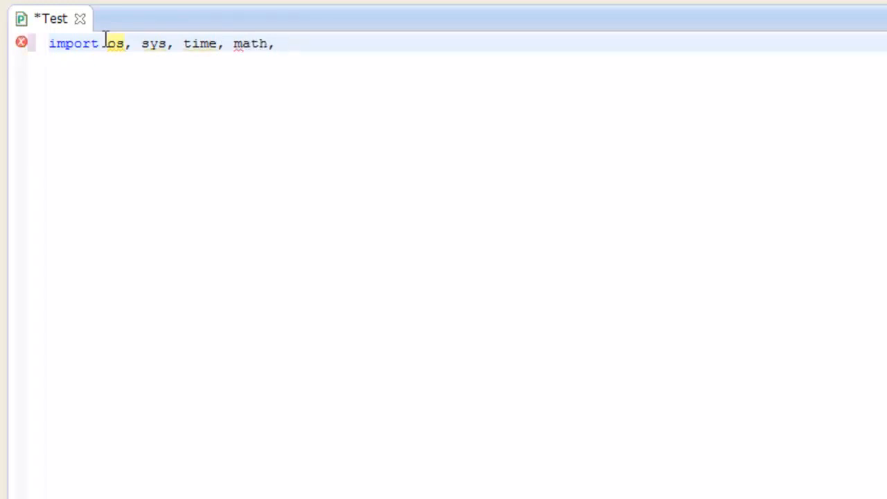
text(random)
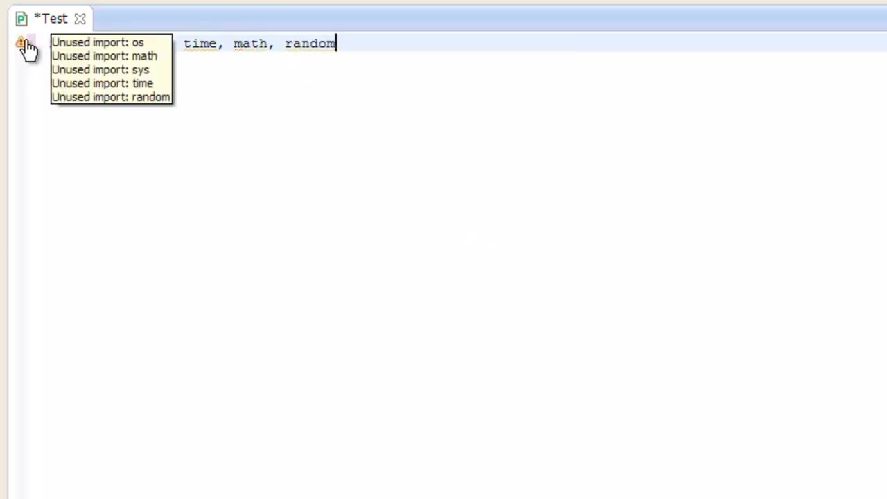
mouse_move(22, 51)
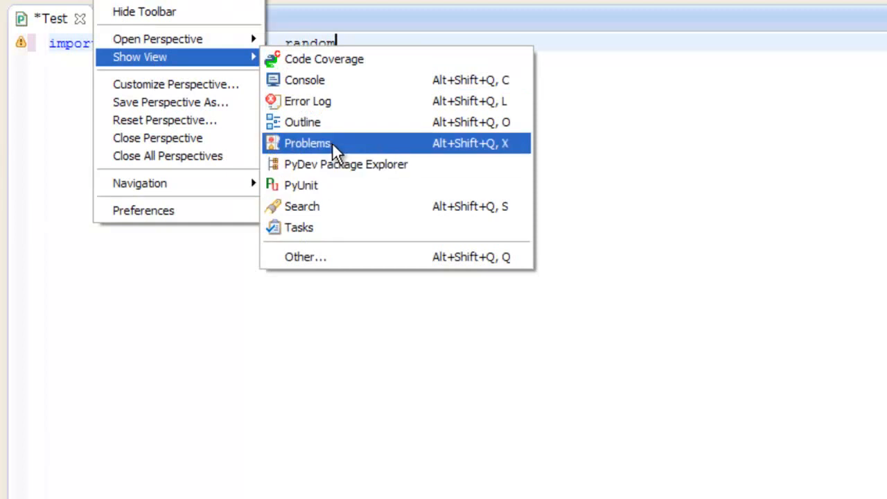
mouse_move(307, 101)
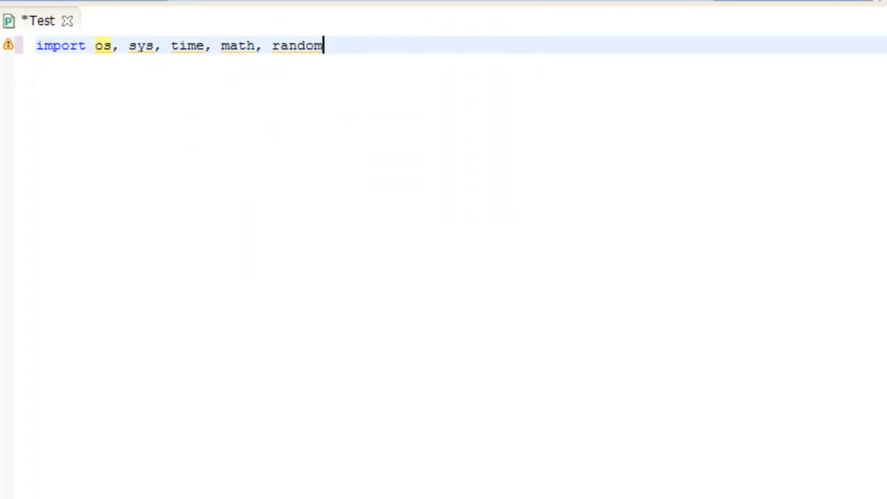
mouse_move(252, 9)
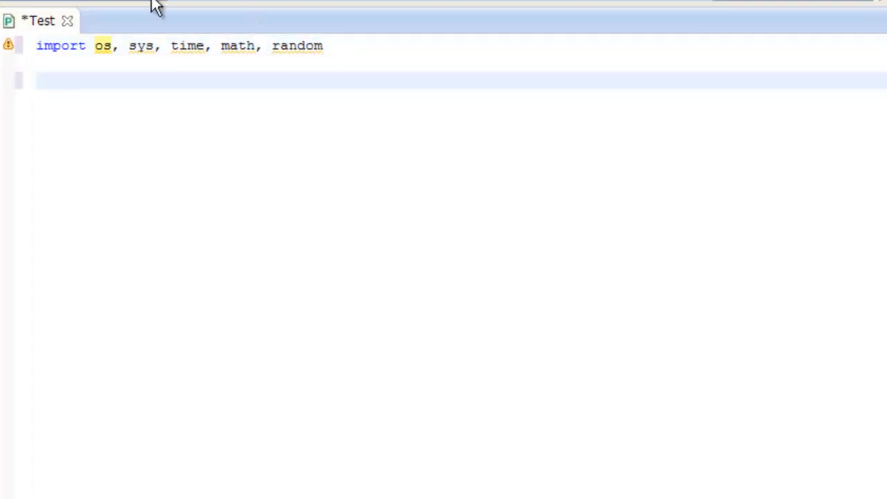
- Add print(math.sqrt(81)) on the line below the imports
drag(95, 45, 322, 46)
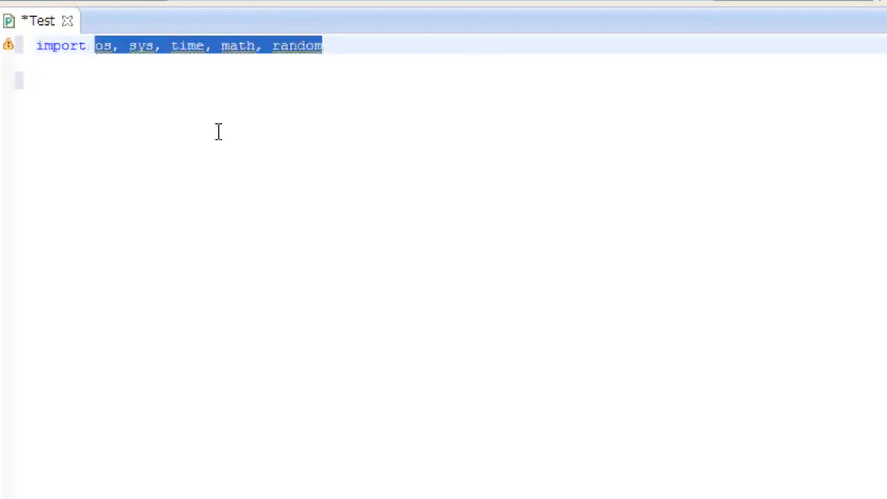
click(44, 80)
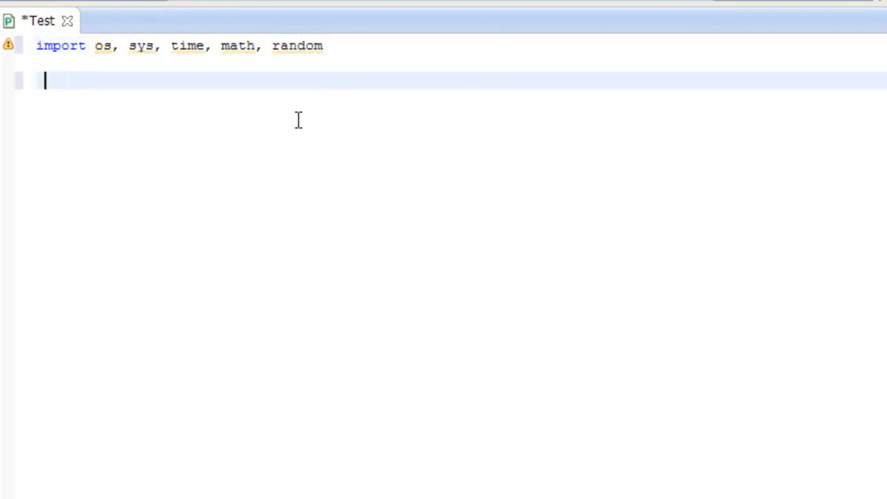
text(print()
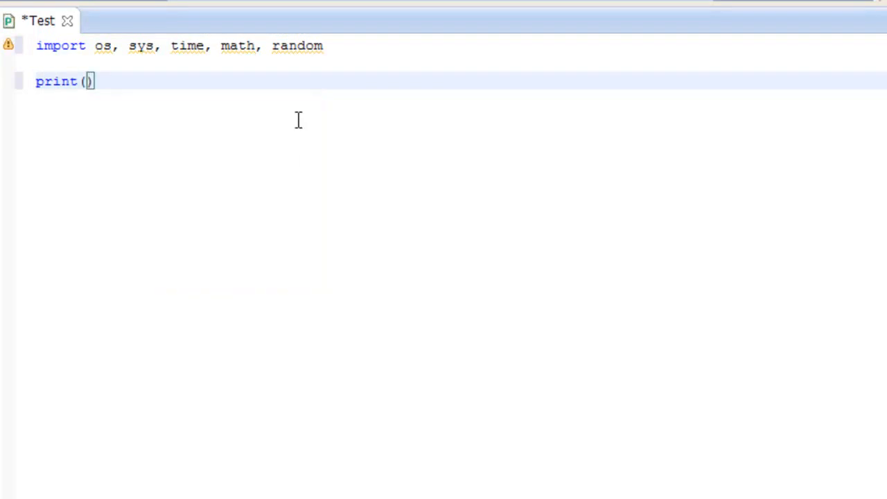
text(m)
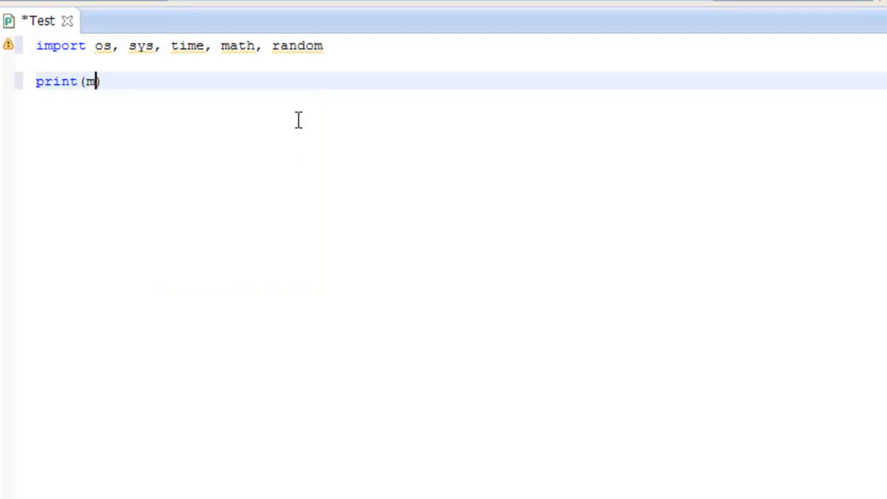
text(ath.)
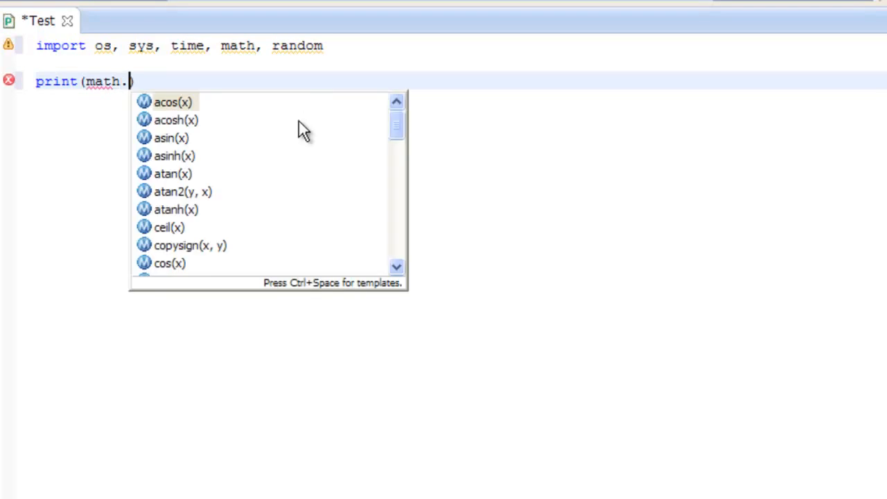
text(sqrt()
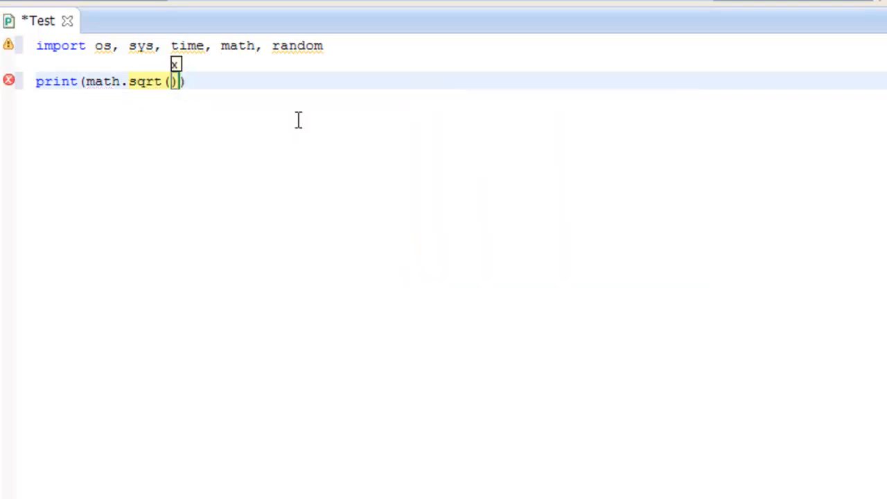
text(81)
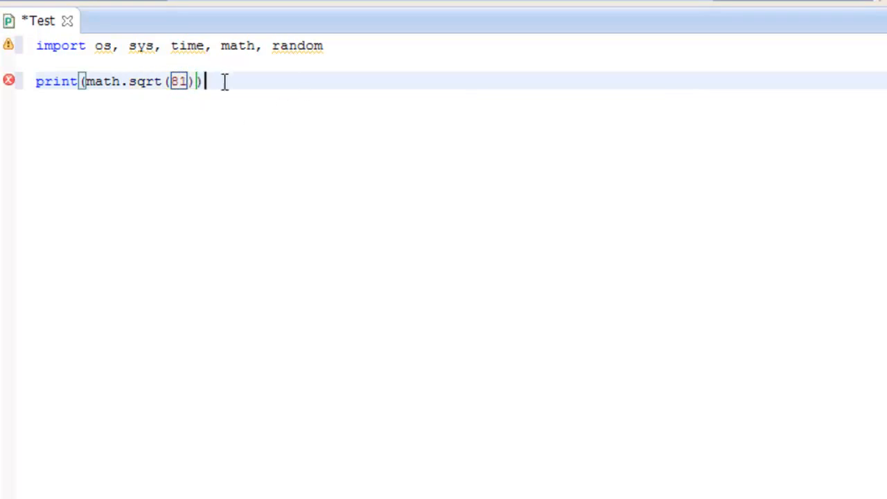
key(Return)
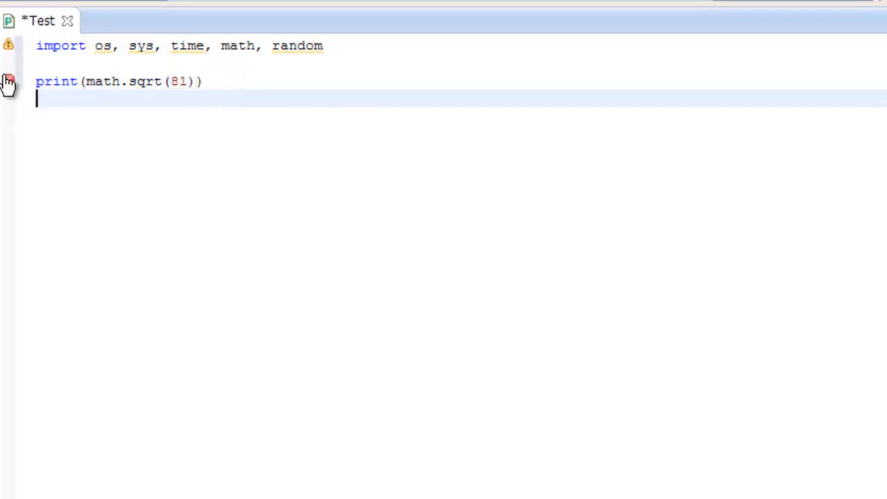
mouse_move(8, 81)
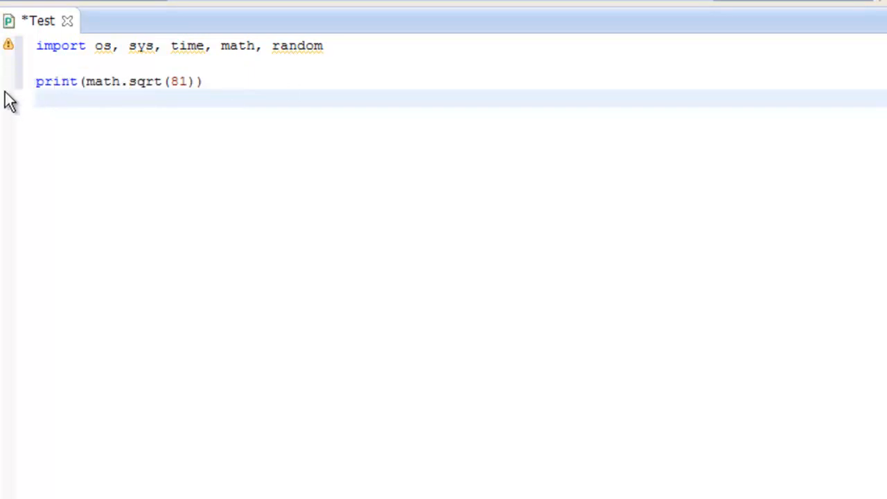
mouse_move(126, 81)
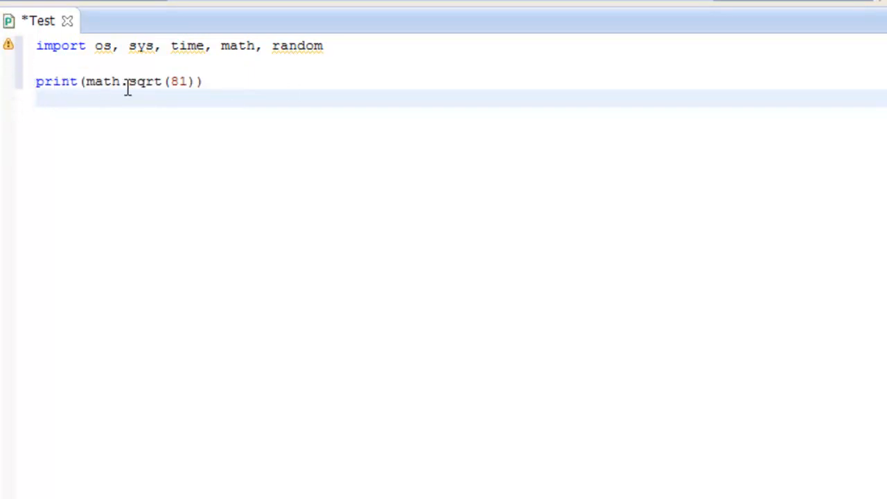
mouse_move(180, 46)
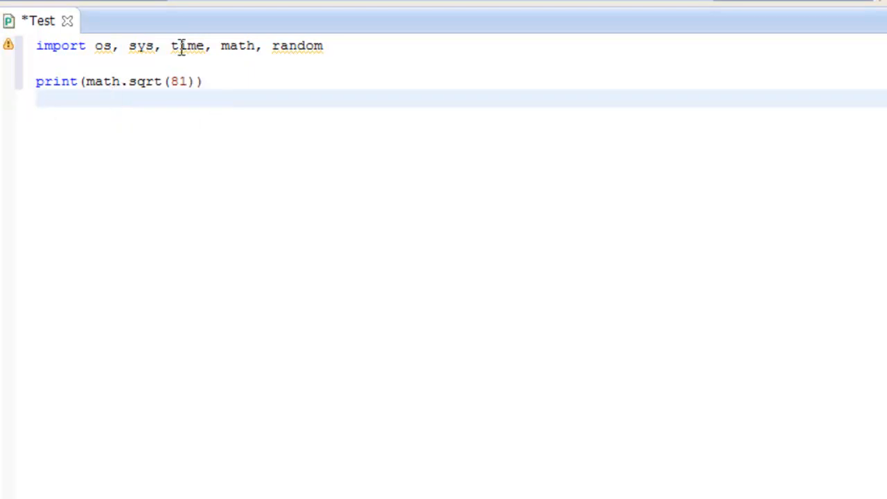
- Run Test.py as a Python script, verify 9.0 output, and close the Console
double_click(178, 81)
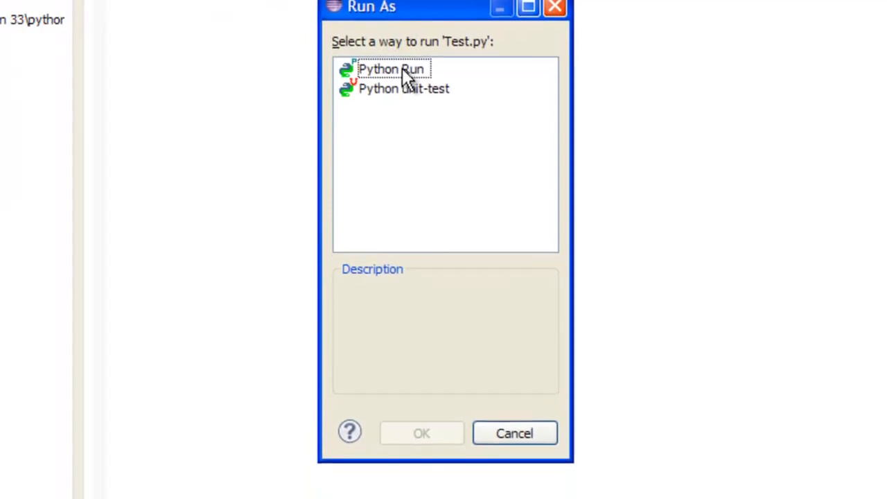
click(391, 69)
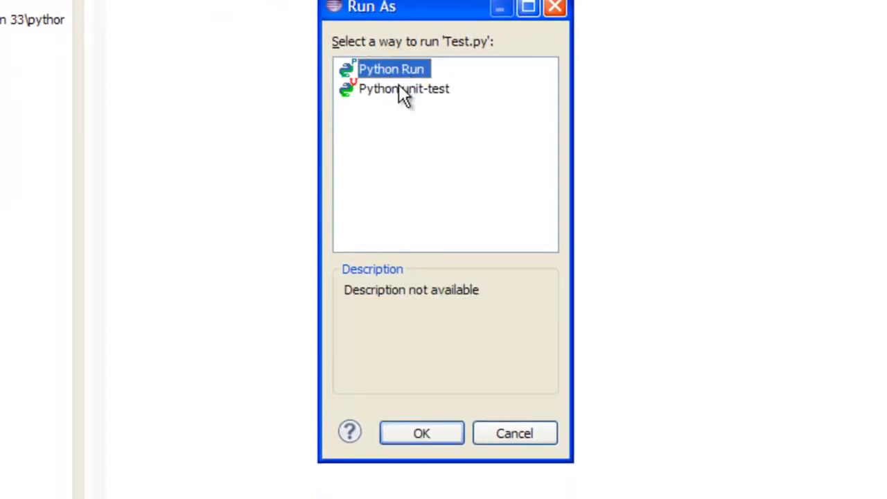
click(421, 432)
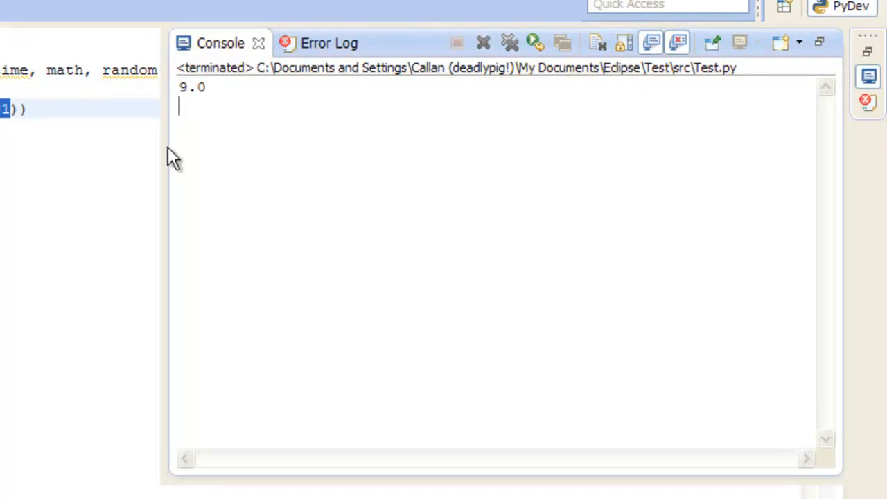
mouse_move(327, 73)
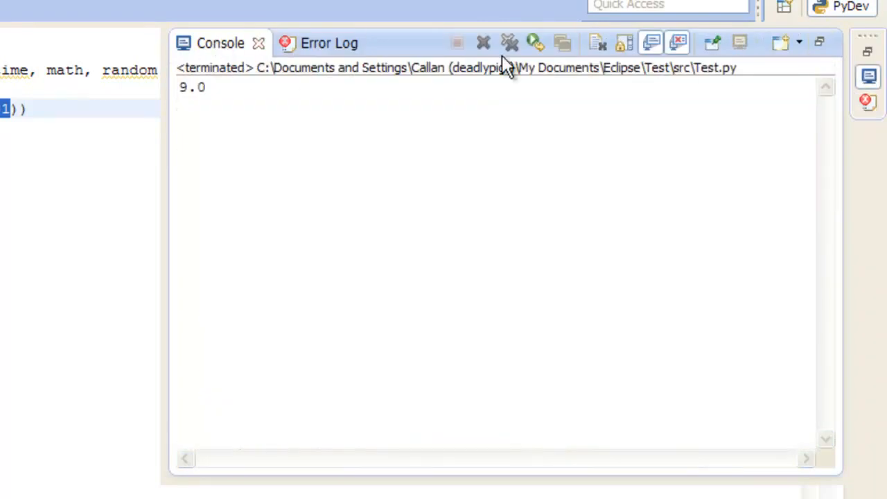
mouse_move(269, 42)
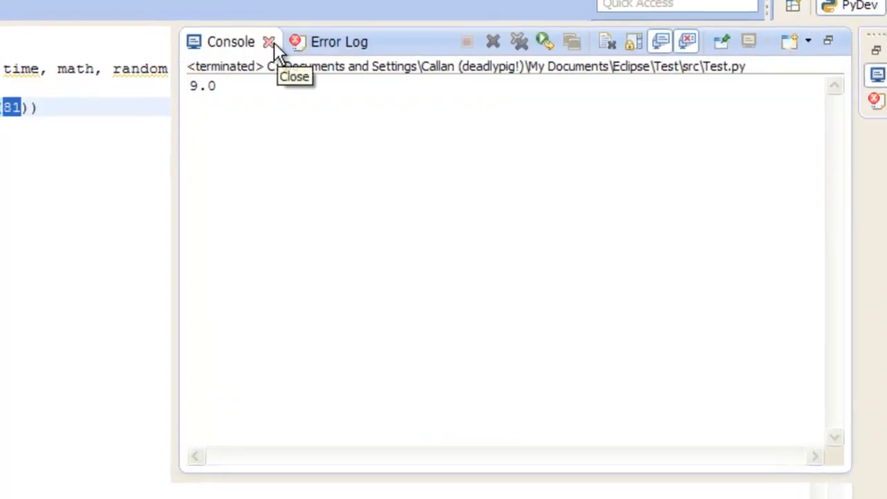
click(269, 42)
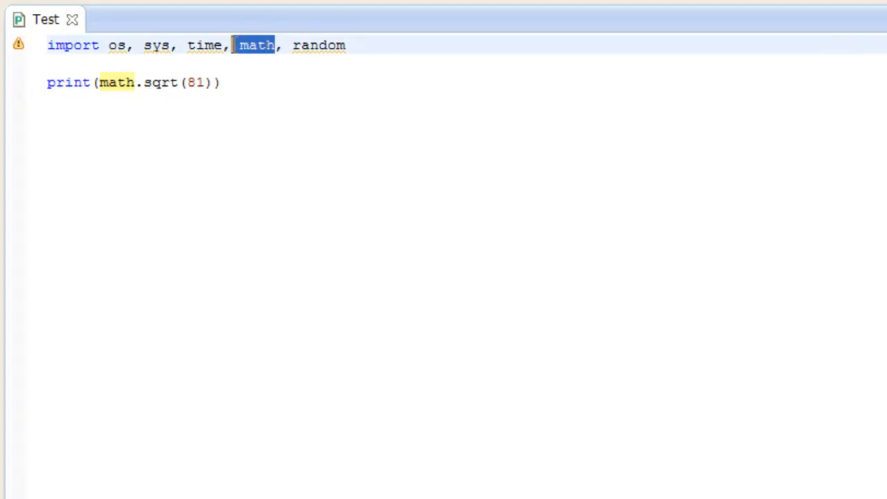
- Delete math and its extra comma from the import line, and retype it after random
key(Delete)
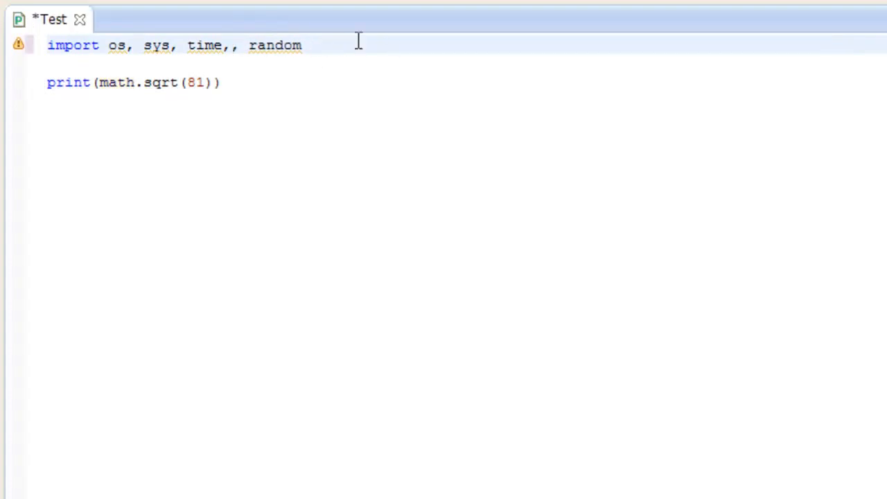
key(BackSpace)
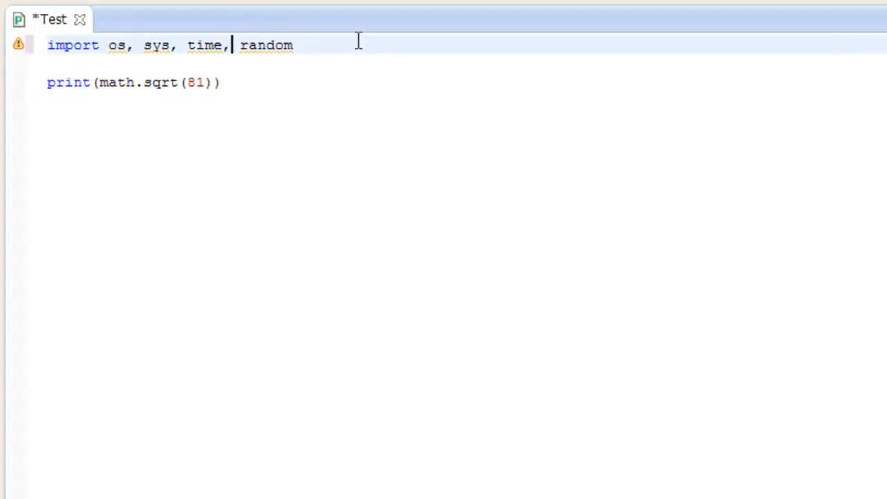
key(ctrl+s)
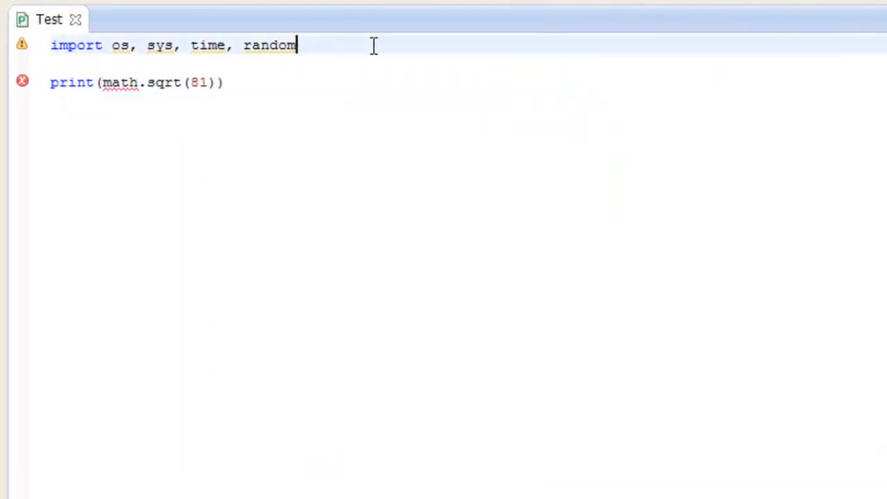
text(, matg)
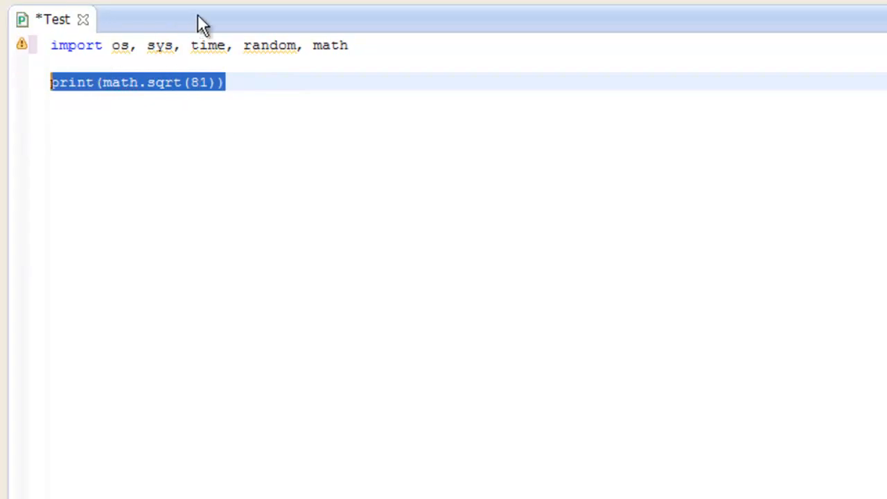
- Replace print(math.sqrt(81)) with print lines for "Callan" and "Travis"
key(Delete)
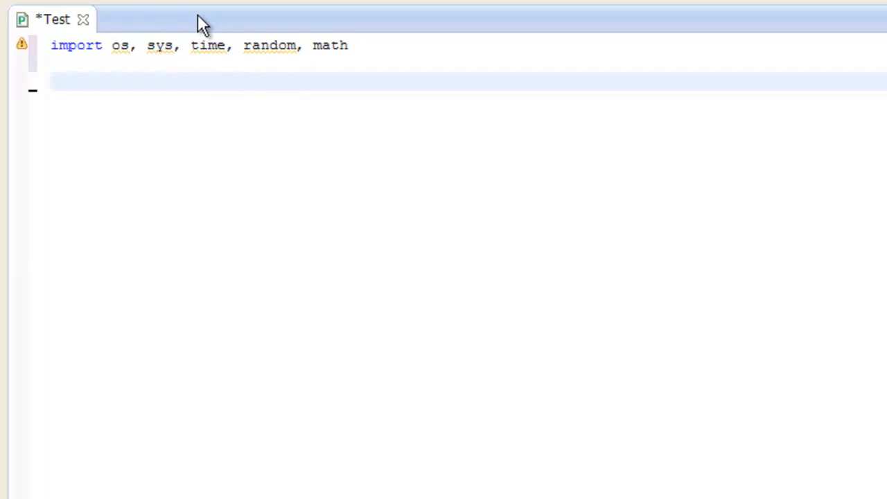
text(print(")
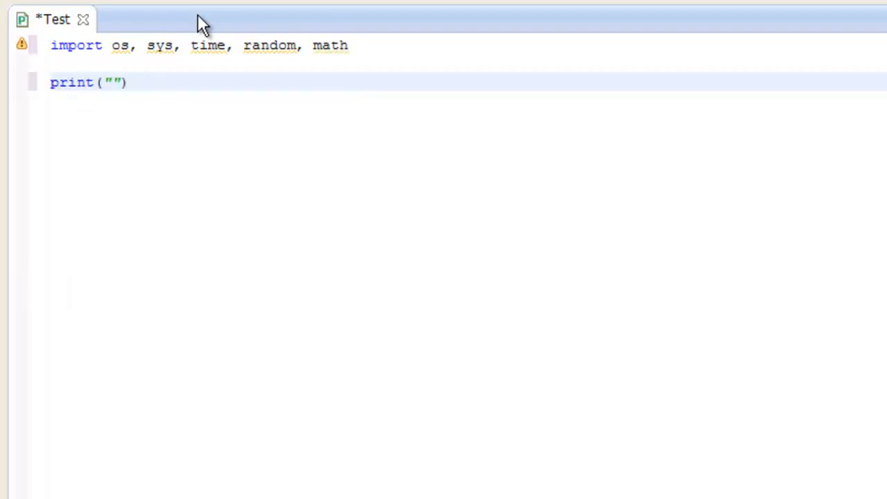
text(Callan)
text(print()
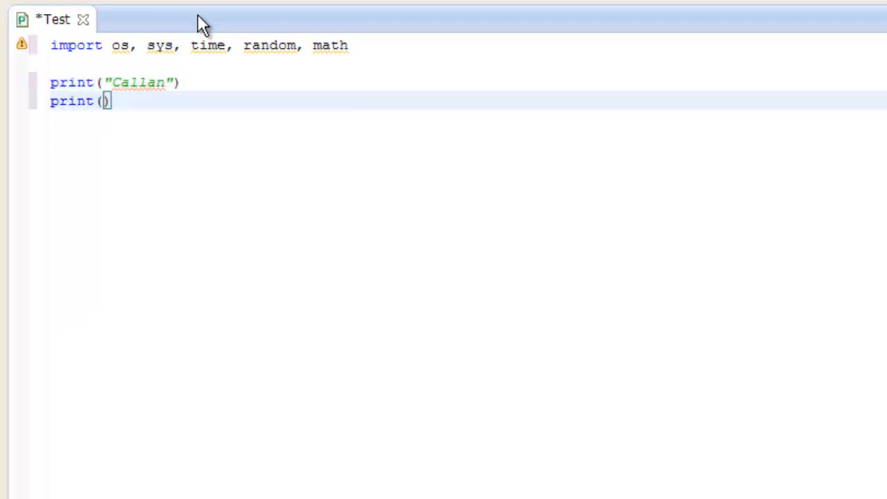
text("T")
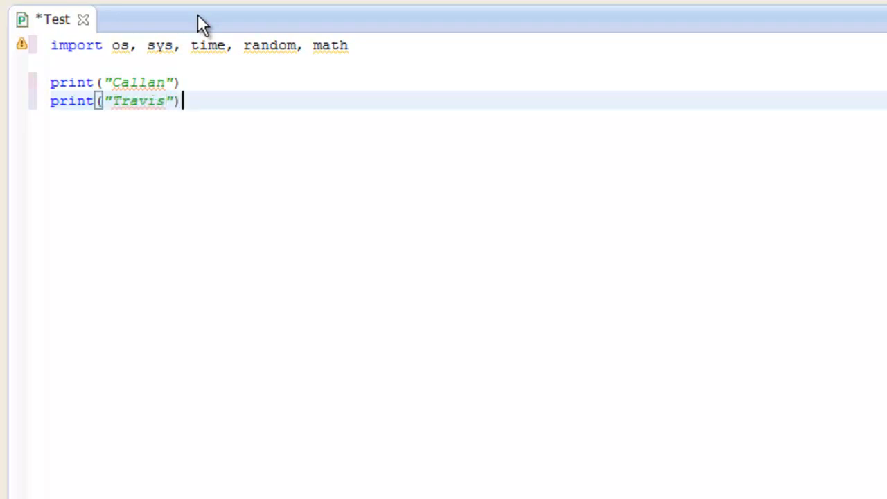
- Add an os.system('cls') line after the print statements, using autocompletion
key(Return)
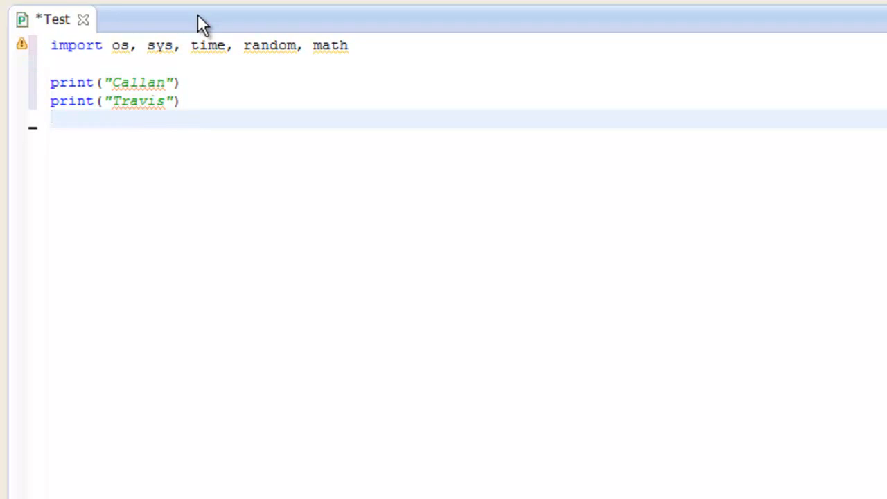
text(os.)
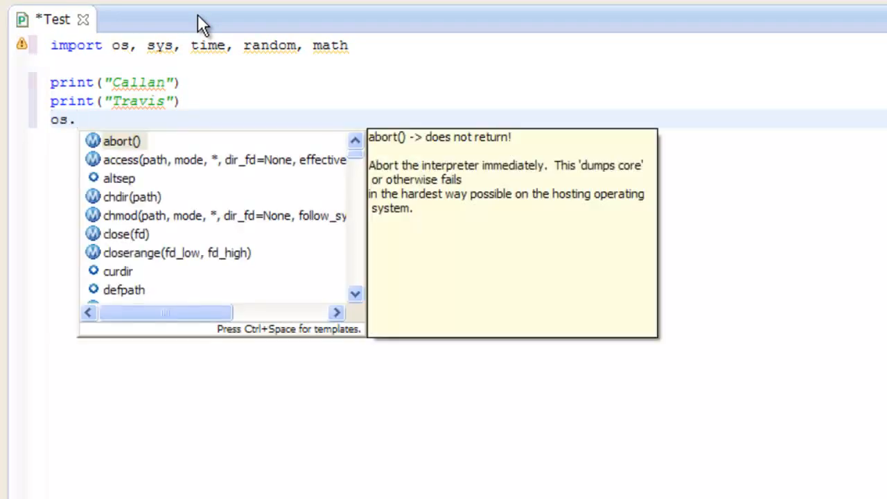
text(syste)
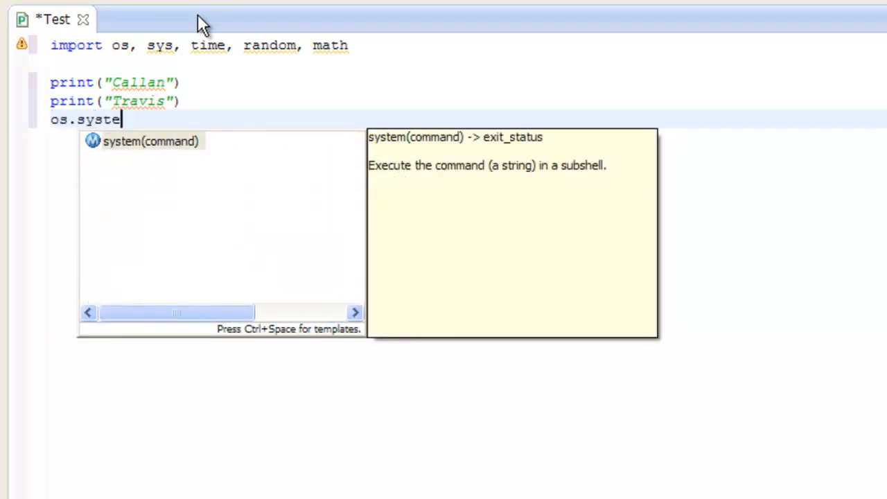
mouse_move(142, 151)
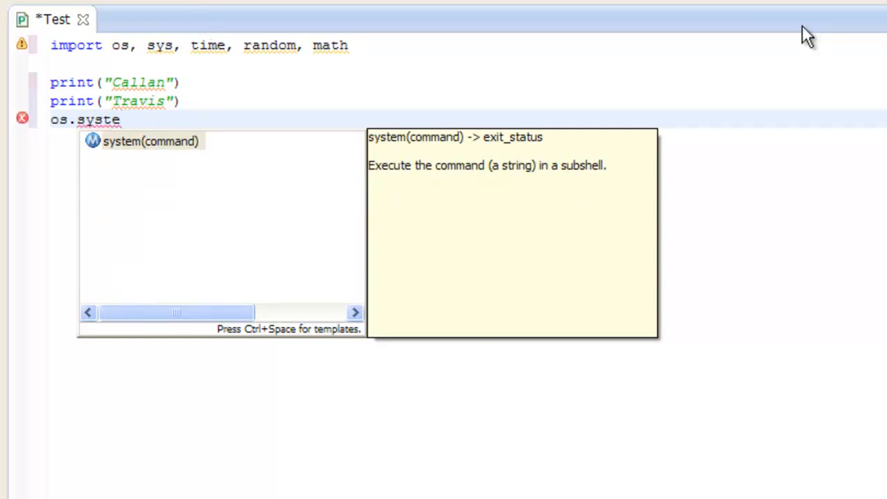
click(151, 141)
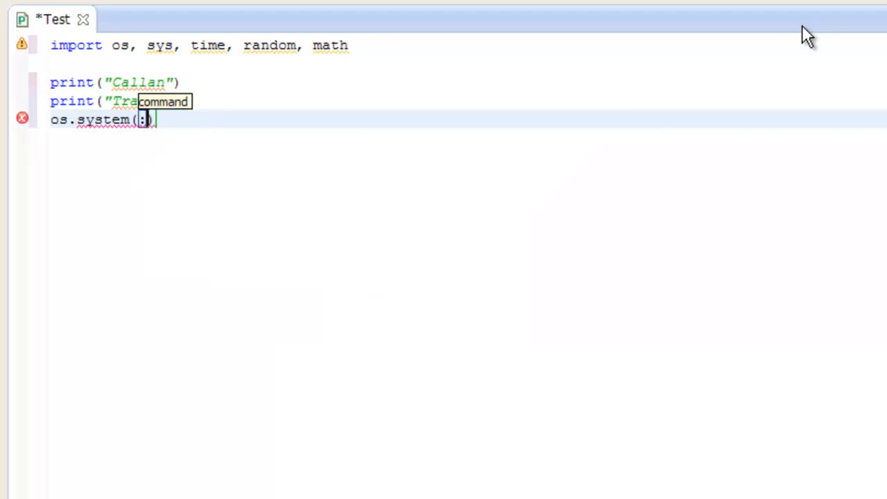
text(")
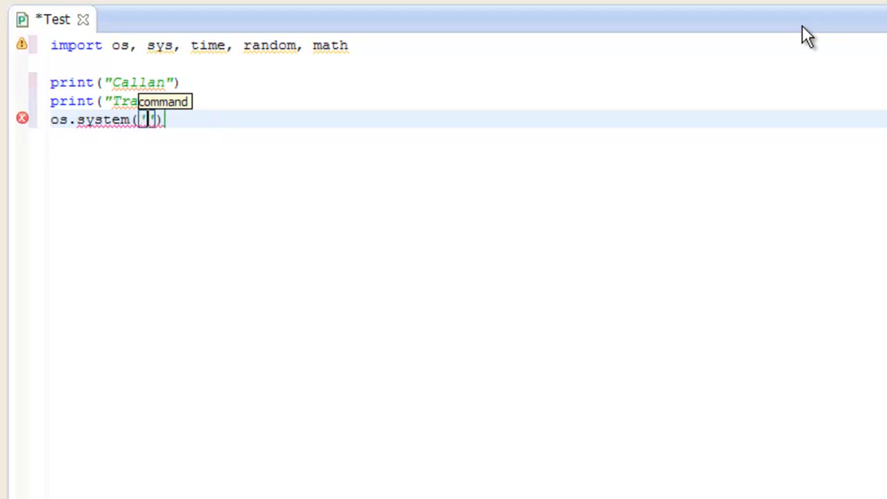
key(Backspace)
text(cls)
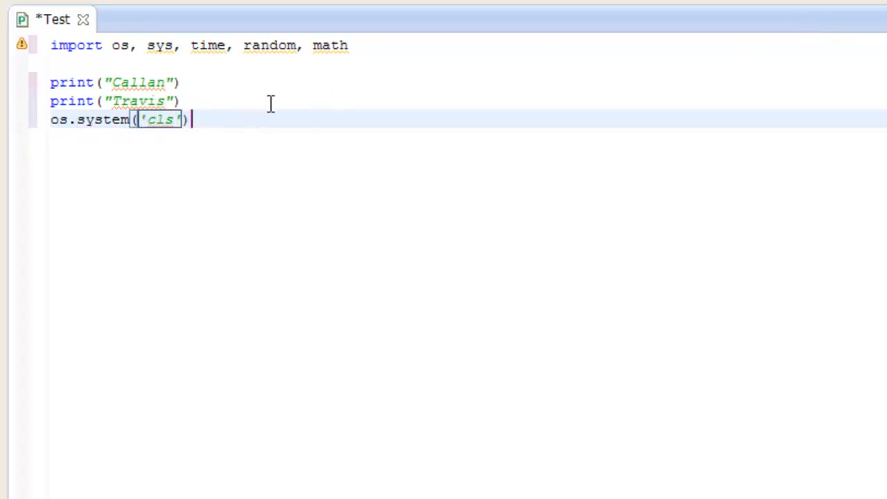
key(Return)
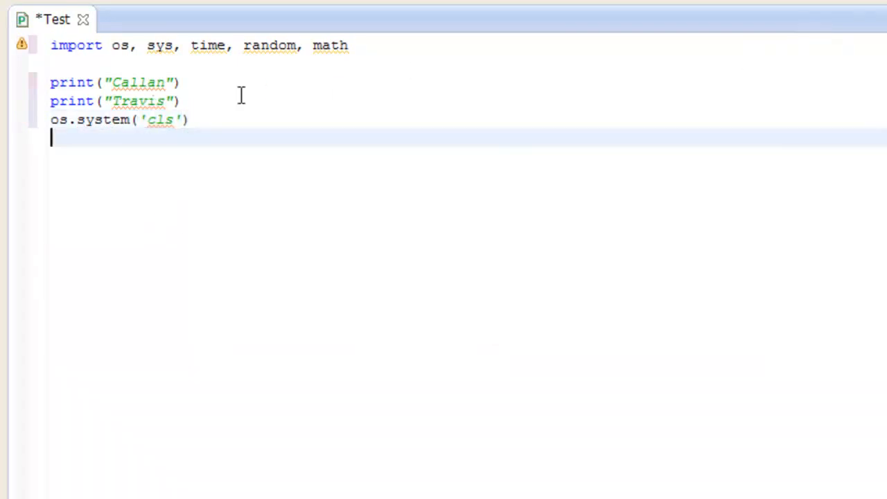
triple_click(118, 119)
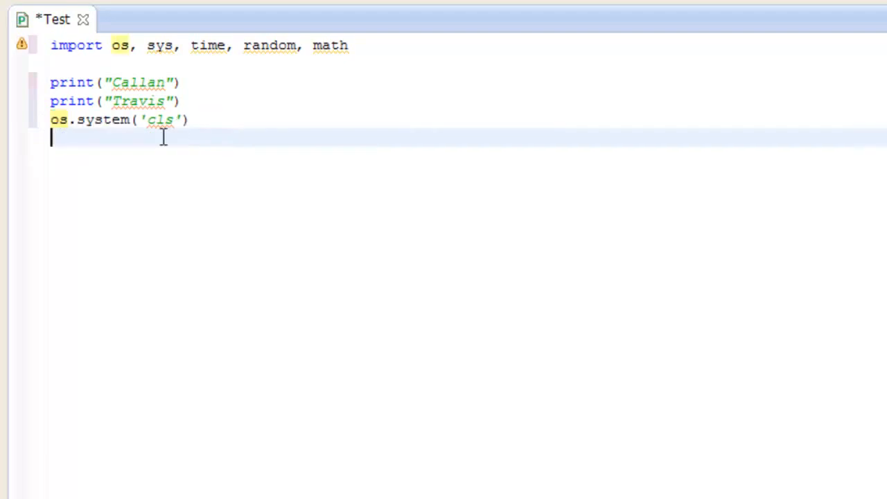
- Add print("Mya") and input("Press enter to continue") lines, then save the module
text(pri)
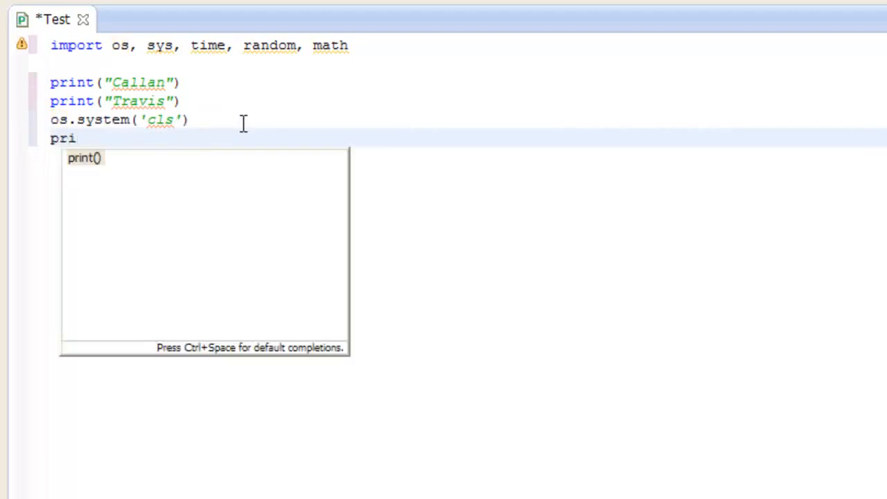
text(nt("Mya)
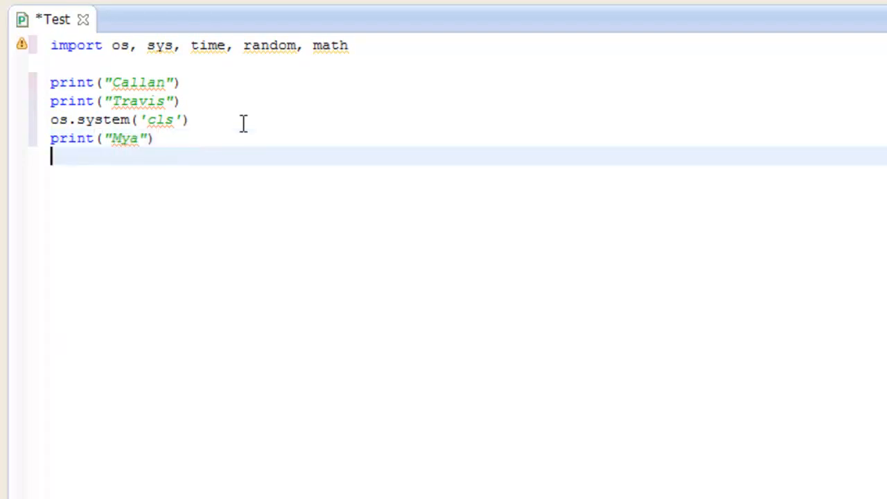
text(input)
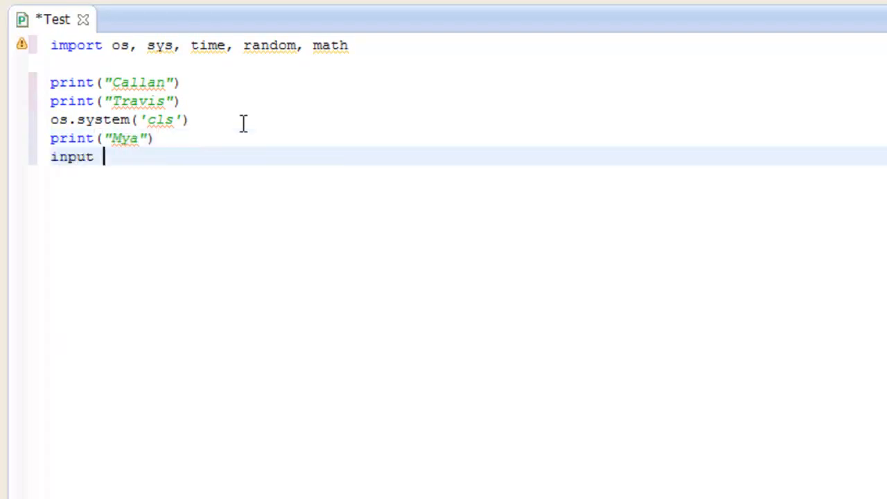
text(()
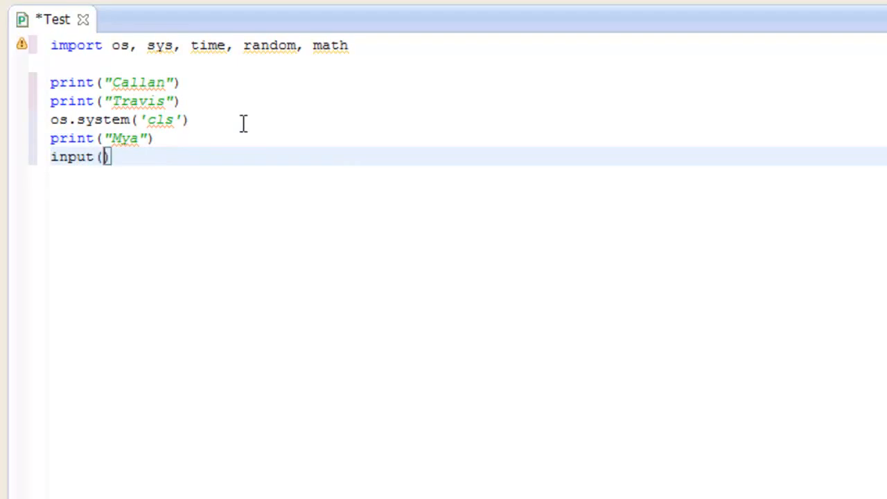
text("")
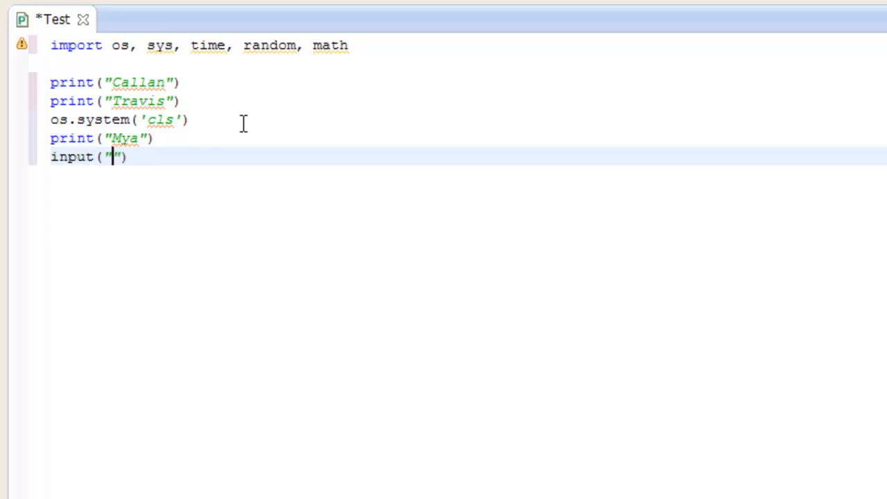
text(Press)
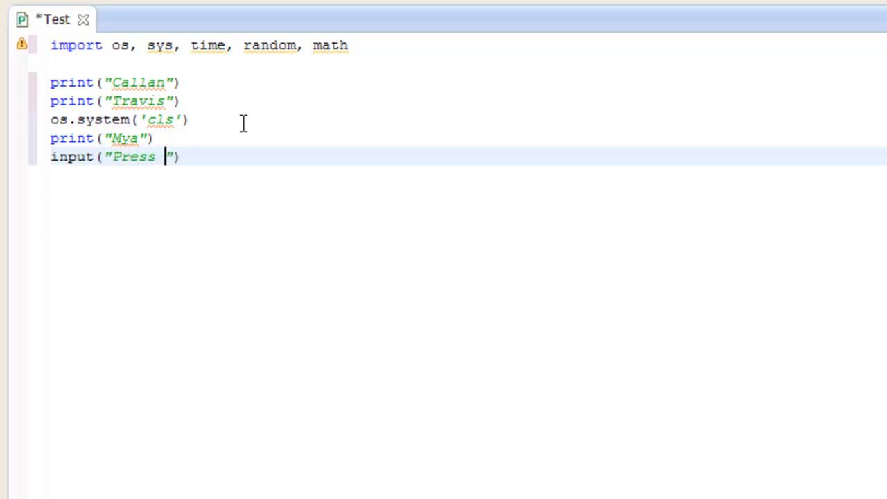
text(enter to)
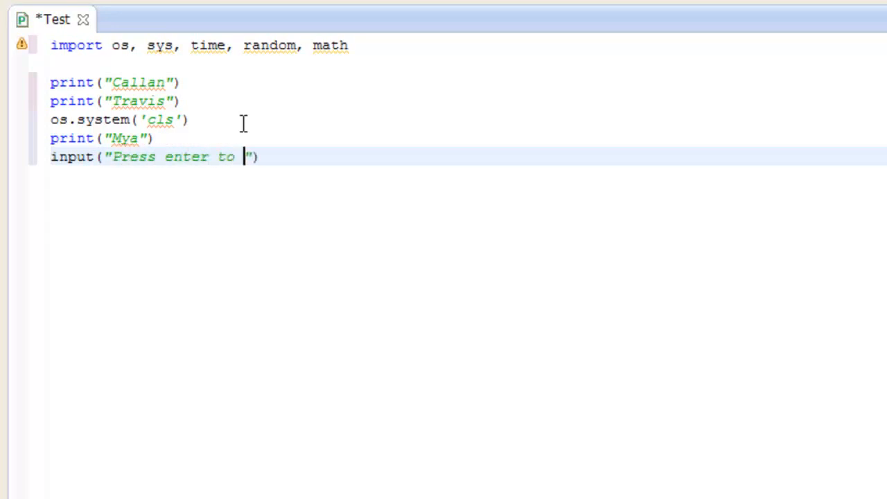
text(continue)
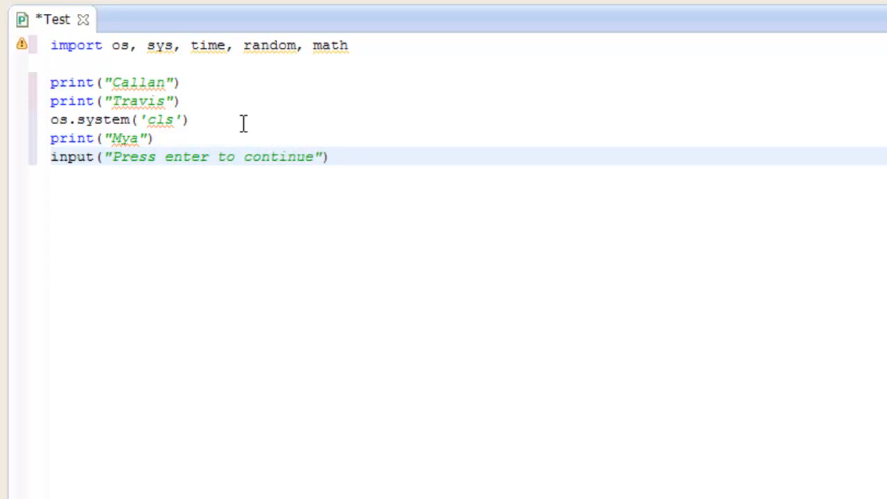
click(191, 157)
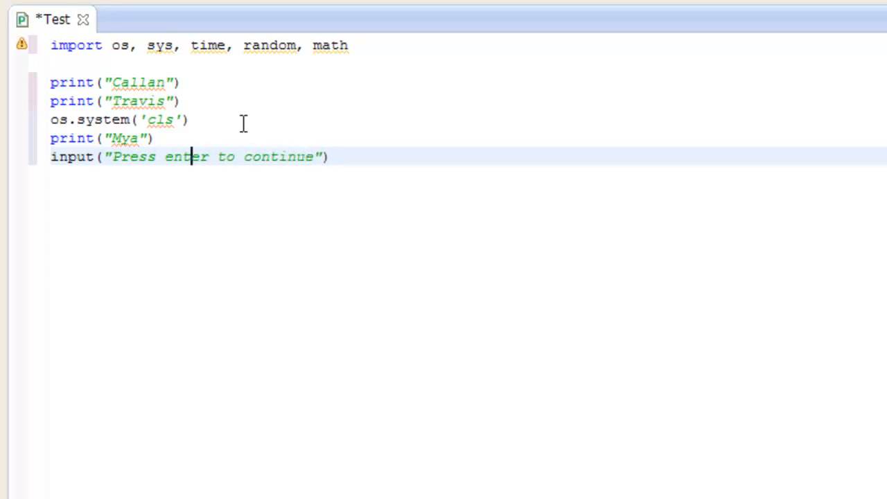
click(313, 155)
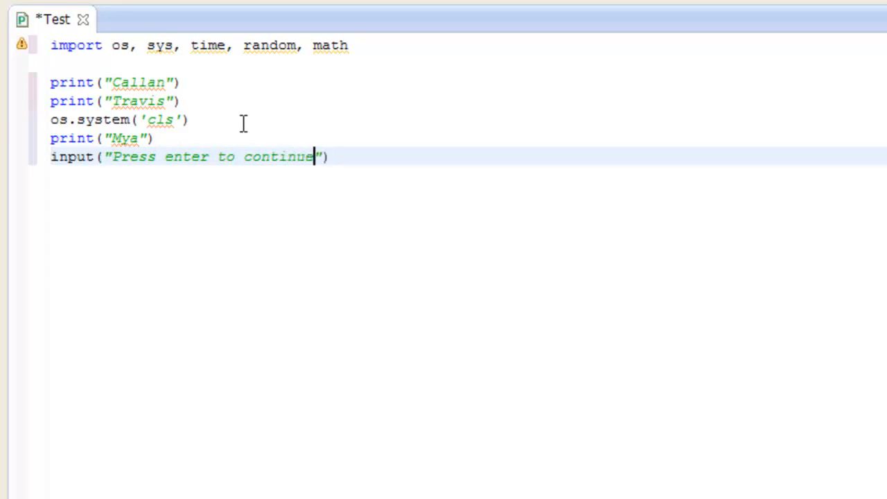
key(ctrl+s)
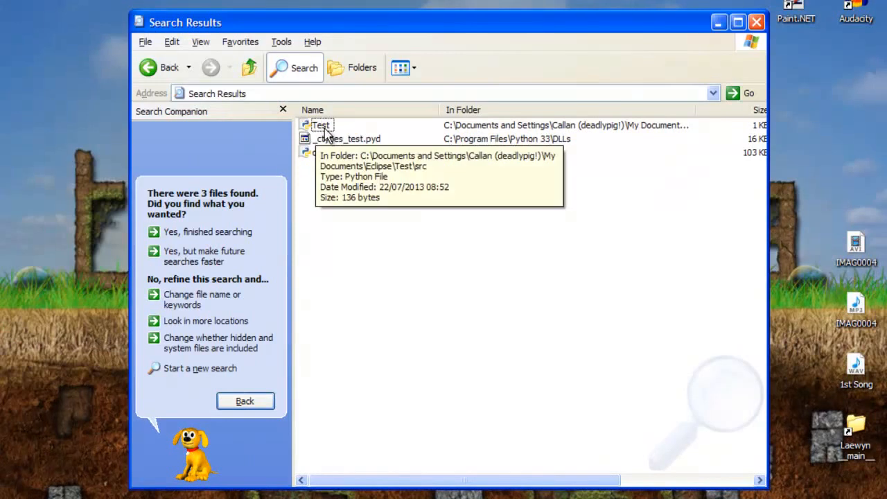
mouse_move(282, 150)
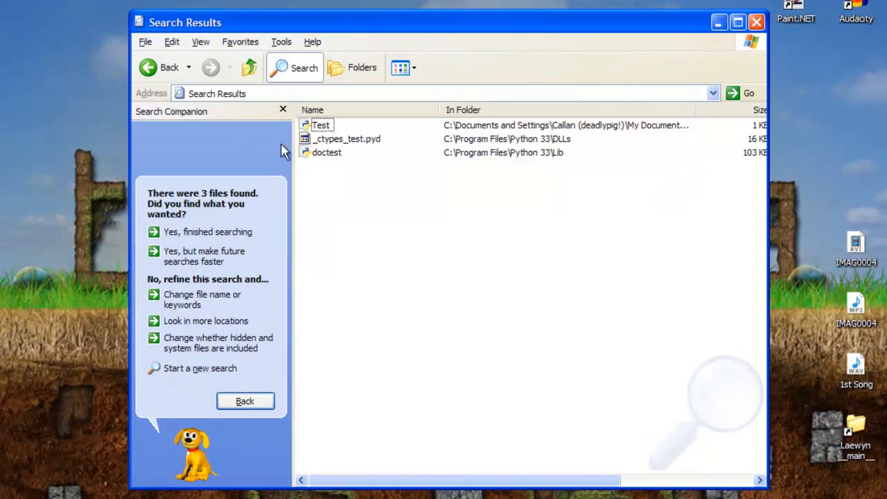
- Run the 136-byte Test file in src from the Explorer search results
click(202, 300)
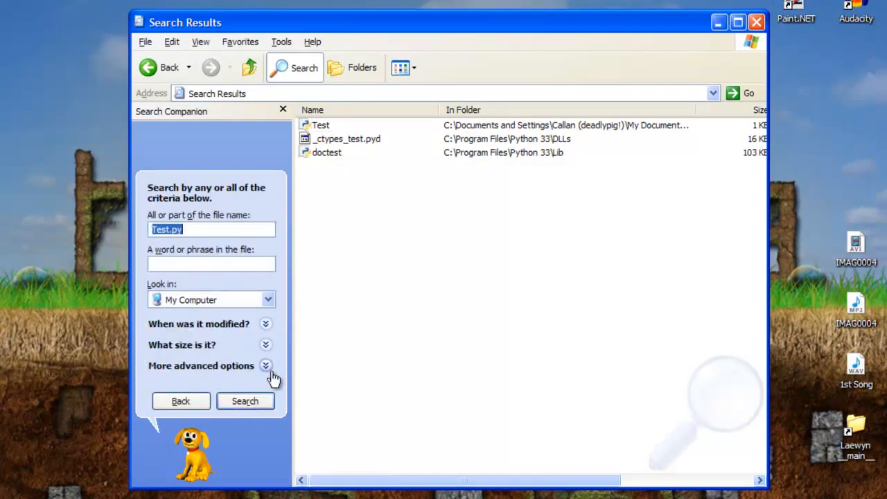
click(180, 401)
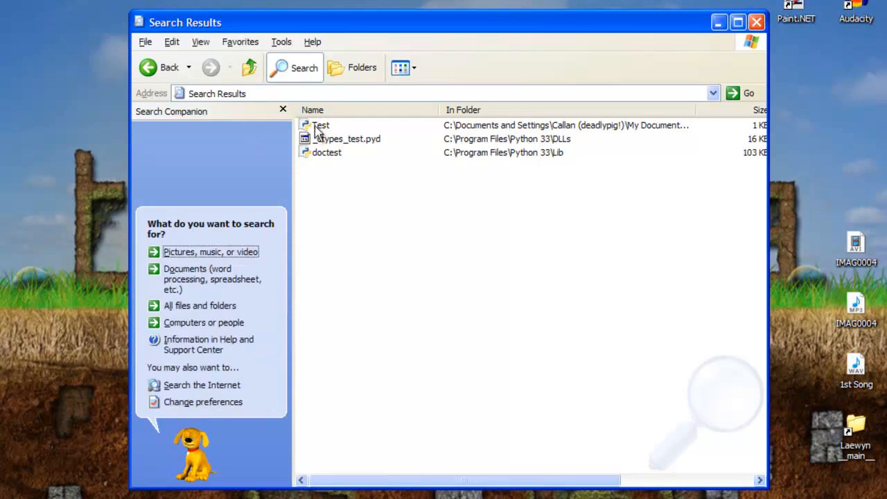
double_click(320, 125)
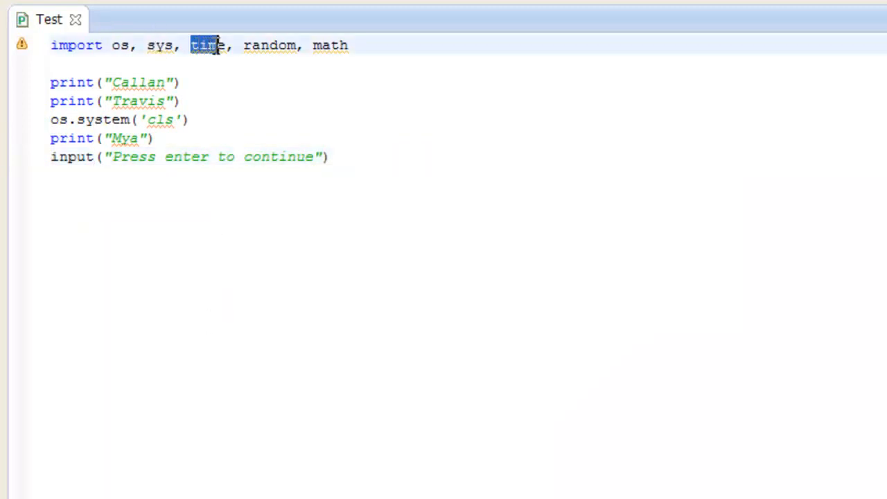
- Add time.sleep(3) on a new line after print("Travis")
click(192, 119)
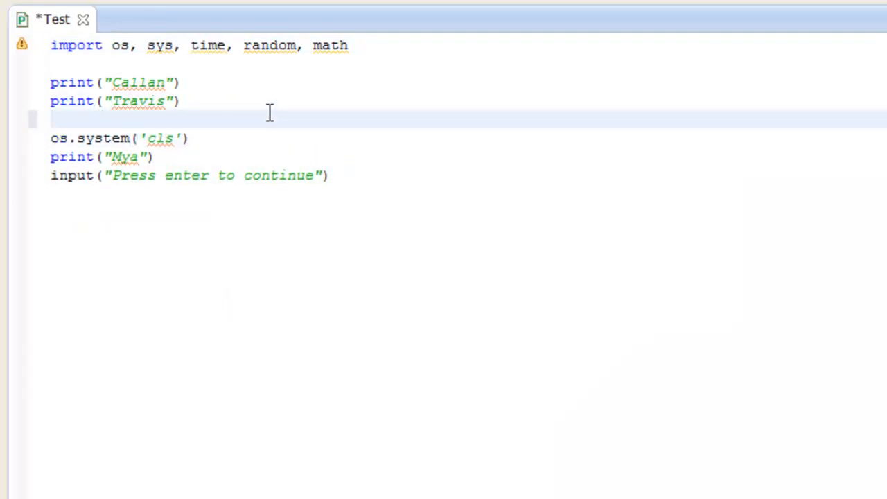
text(time.sleep)
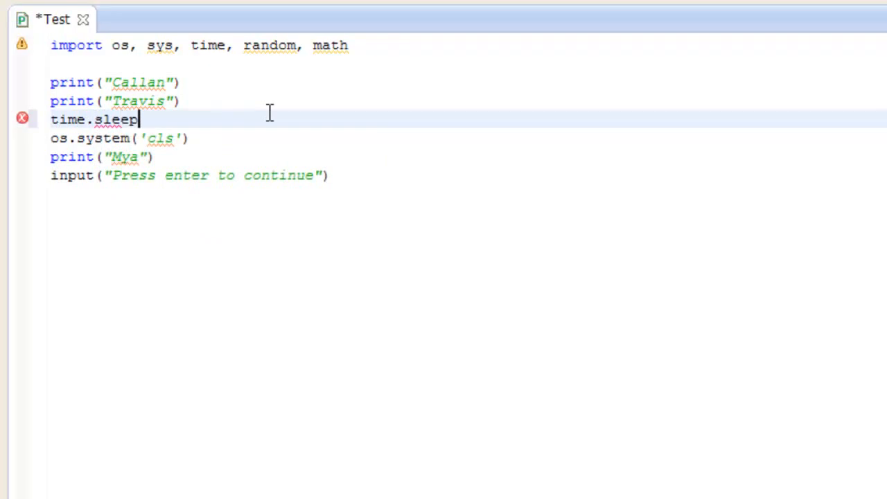
text(())
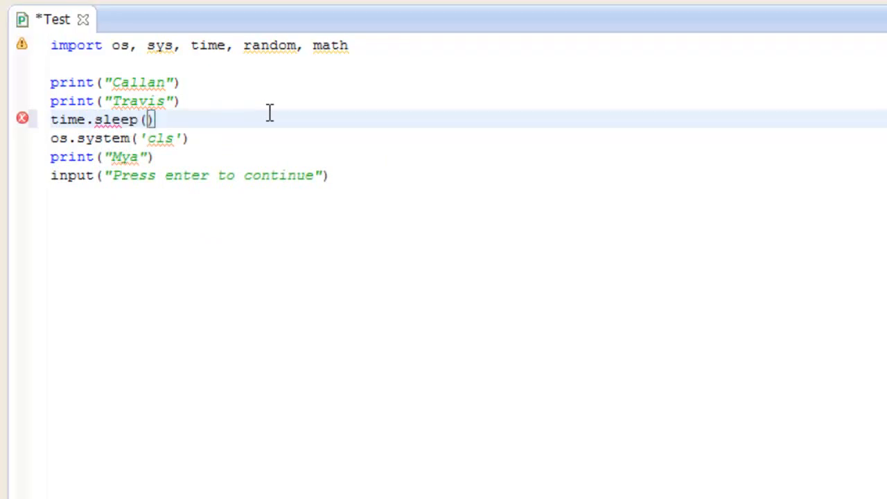
text(3)
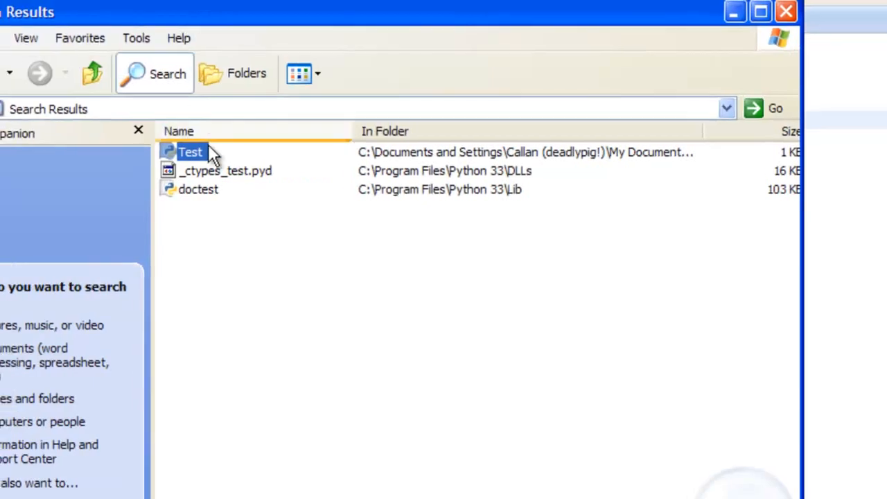
- Run the updated Test script in a py.exe console from Search Results
double_click(190, 151)
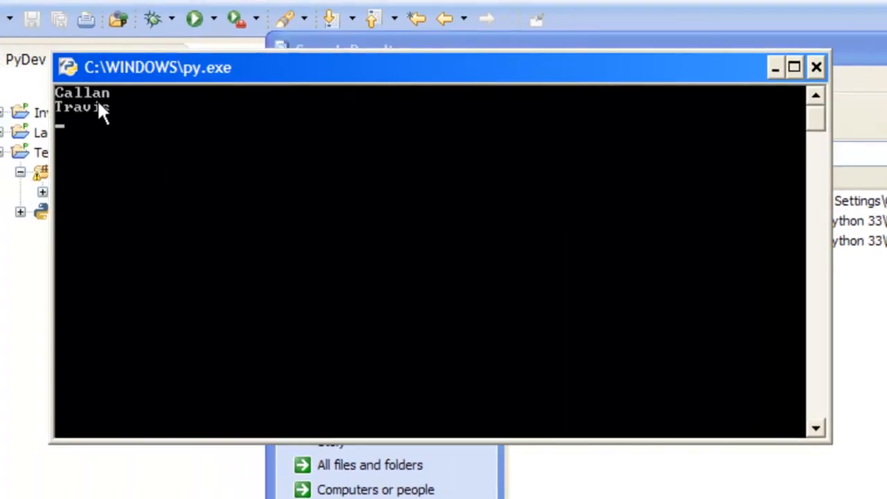
mouse_move(102, 132)
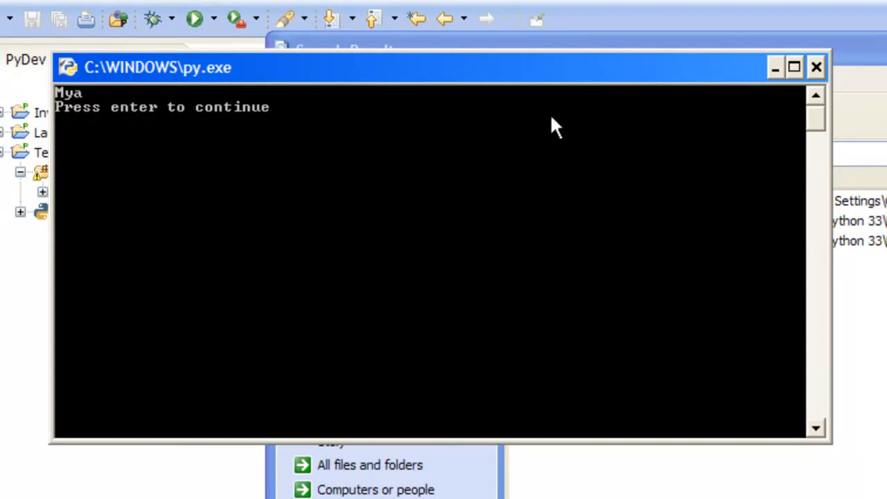
mouse_move(239, 146)
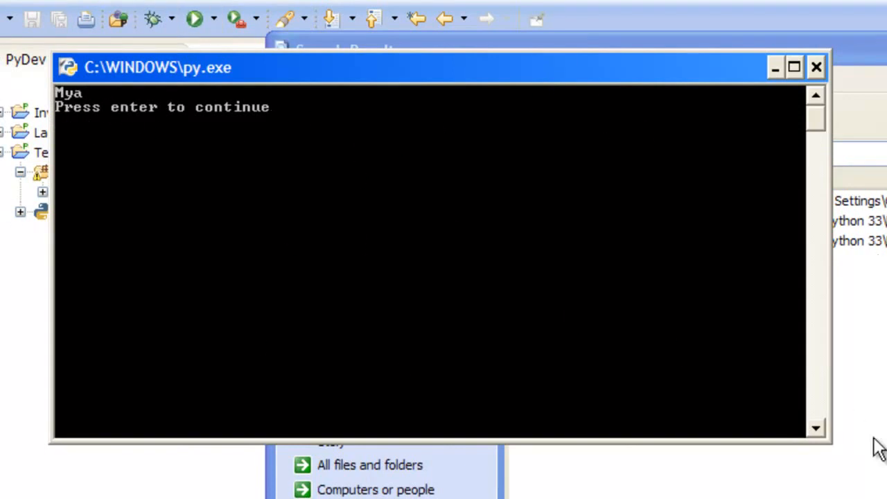
mouse_move(294, 94)
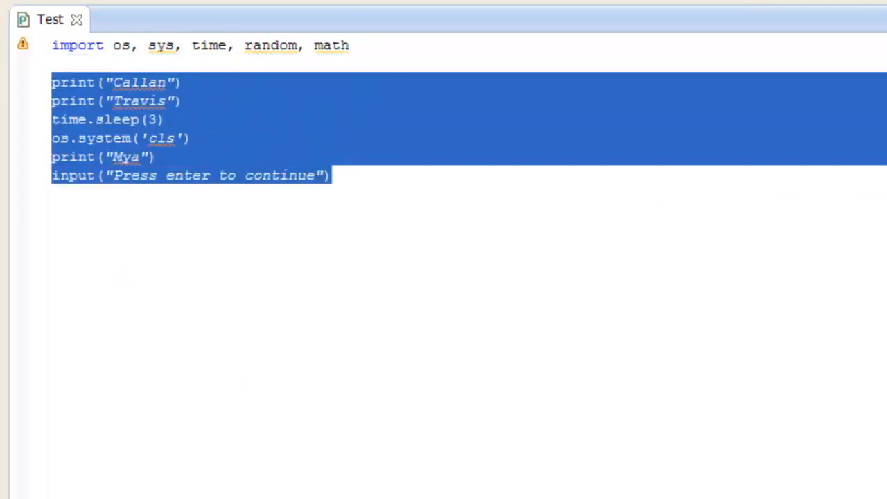
- Delete the code below the import, type and undo sys.exit(), then select the import line
key(Delete)
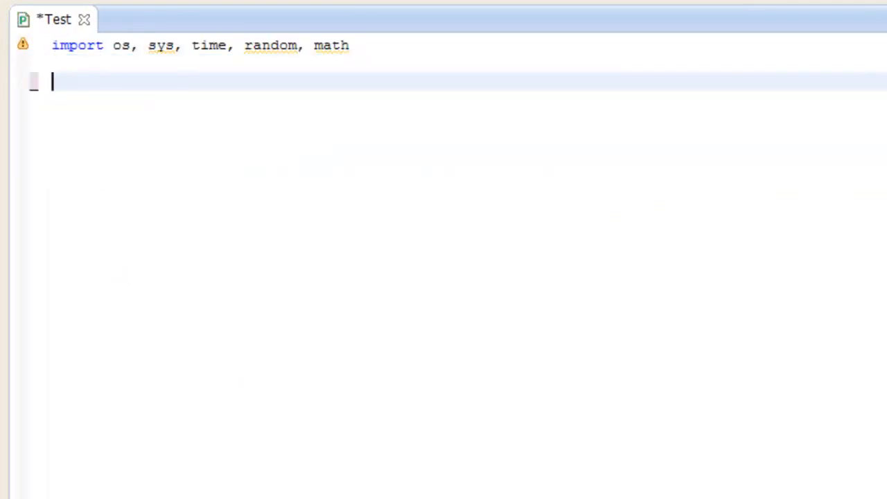
text(sys)
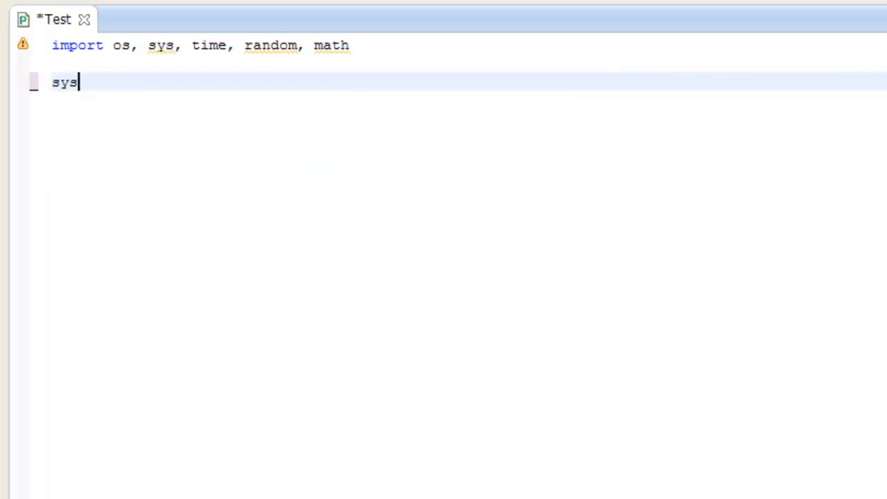
text(.exit())
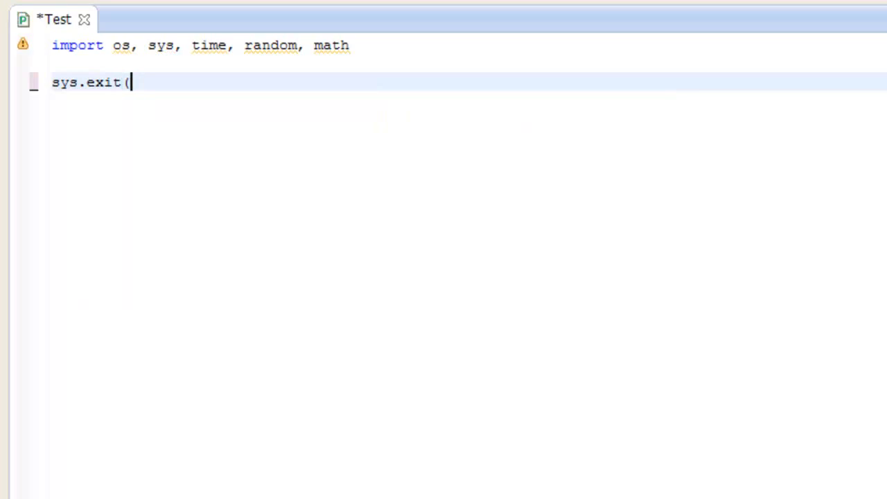
key(ctrl+z)
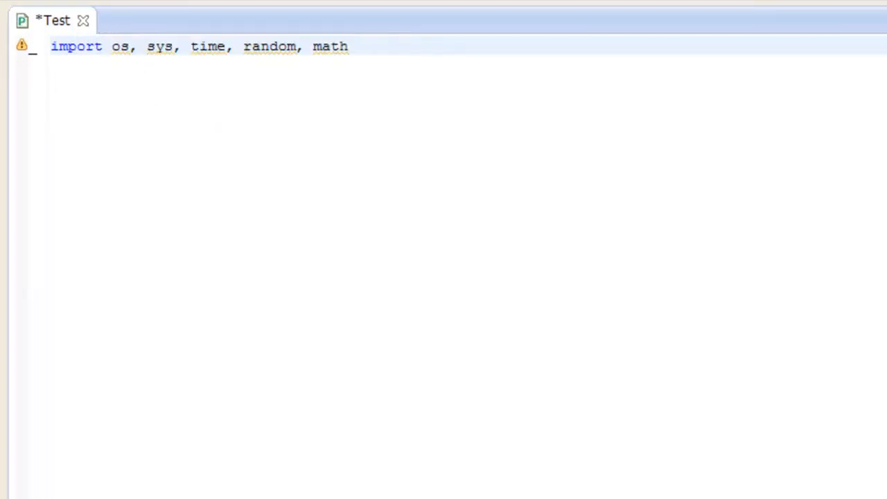
mouse_move(75, 108)
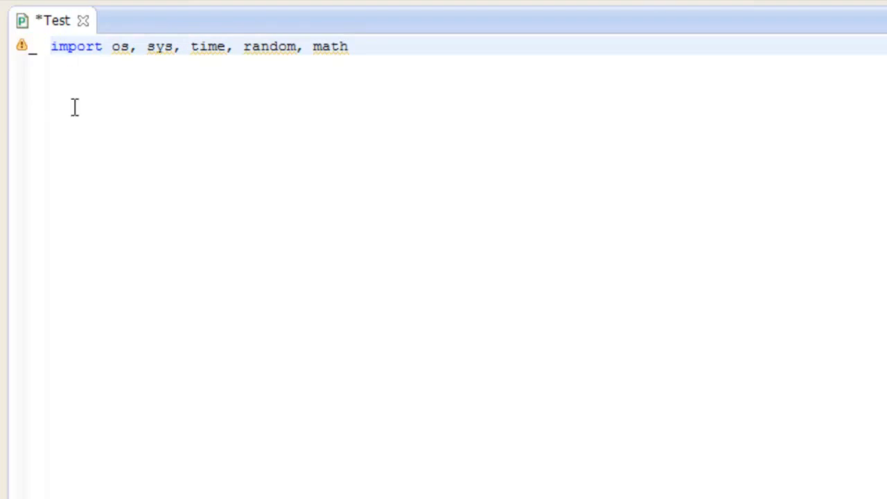
click(50, 46)
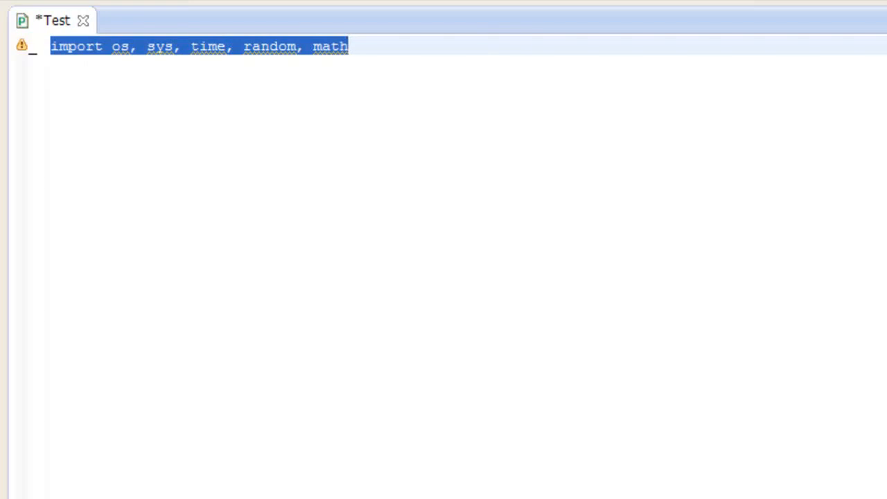
click(236, 47)
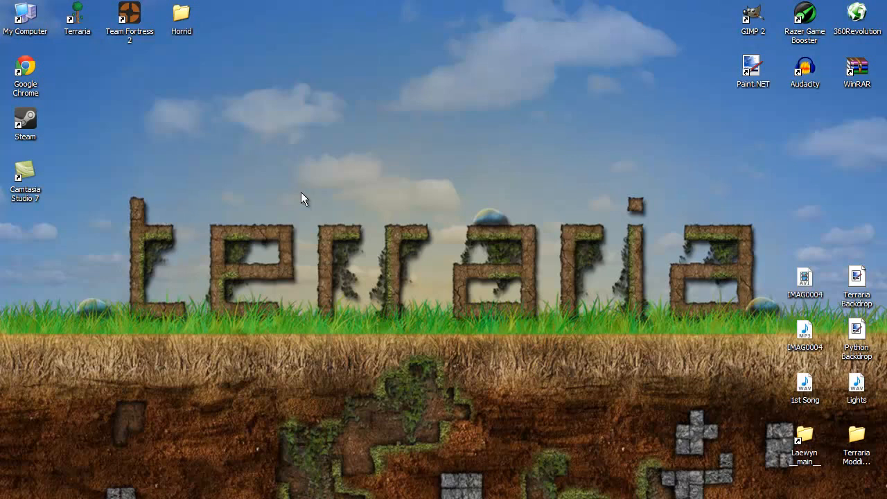
mouse_move(440, 255)
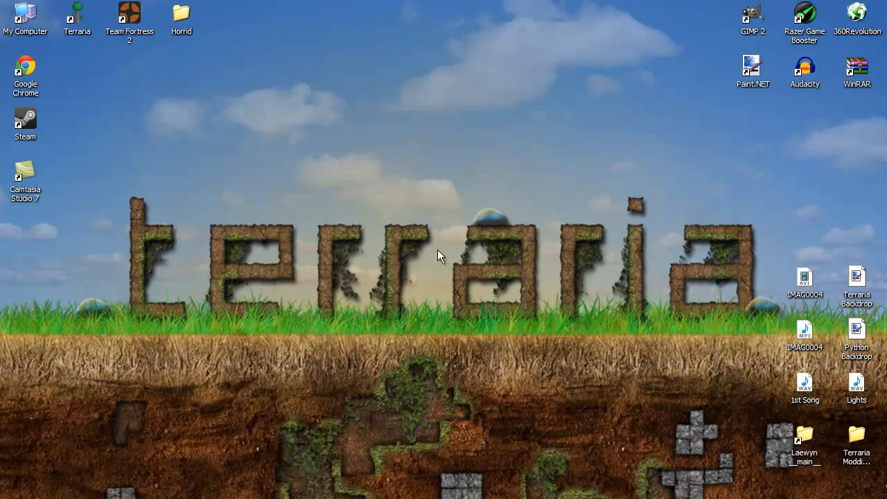
mouse_move(442, 262)
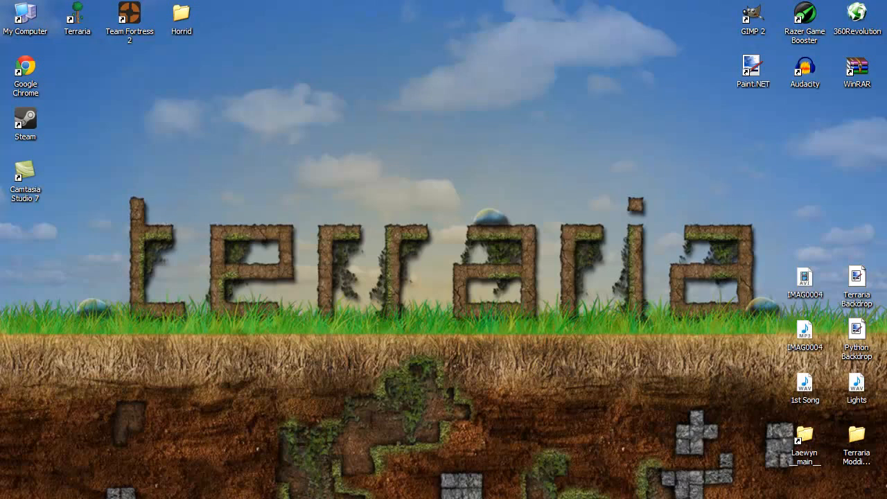